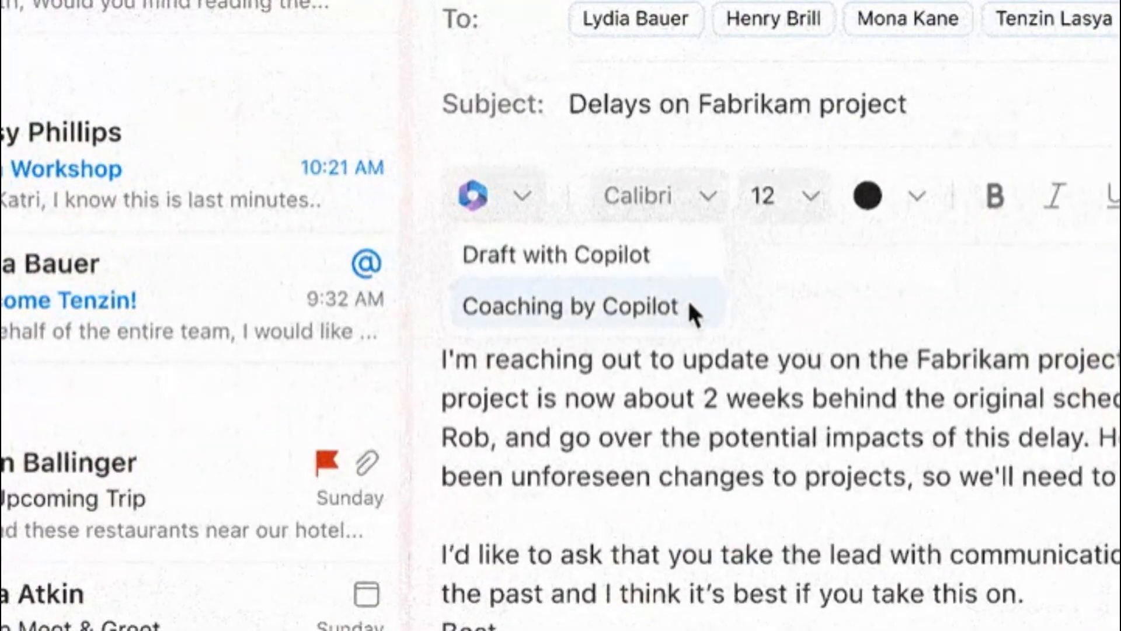
# Run Coaching by Copilot on the Fabrikam draft and review its tone, clarity and sentiment feedback
pyautogui.click(570, 307)
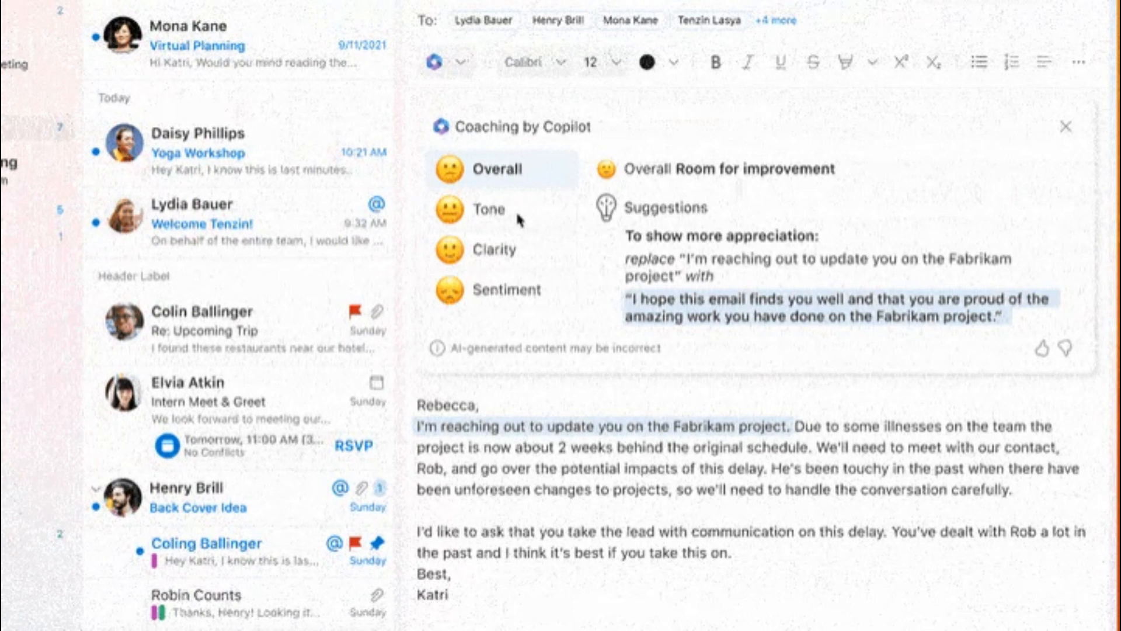
pyautogui.click(487, 209)
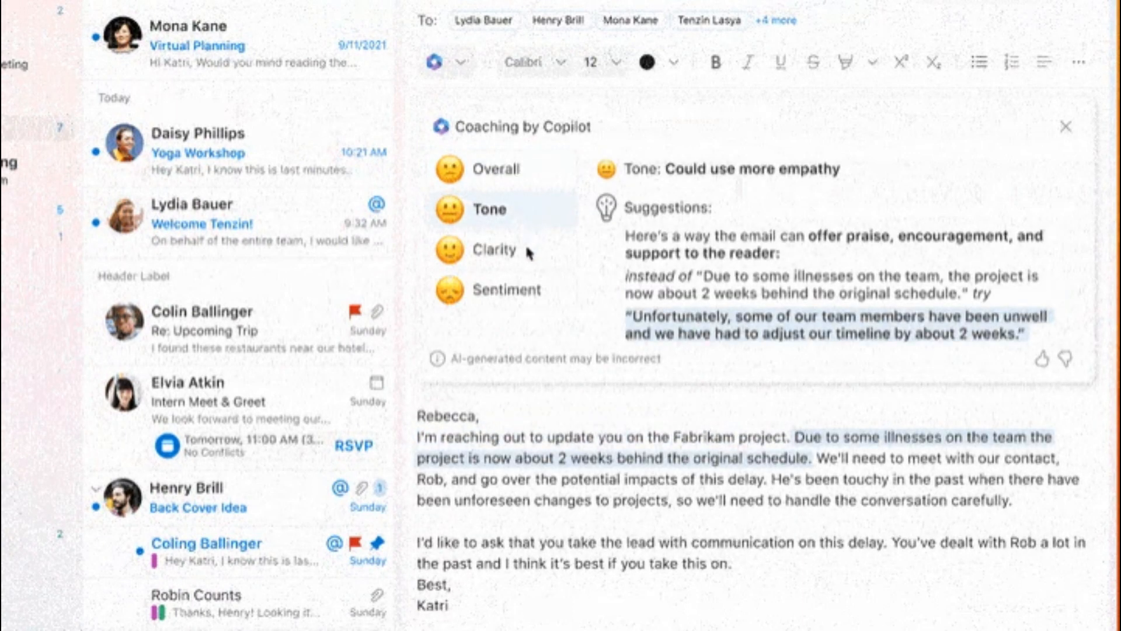
pyautogui.click(496, 249)
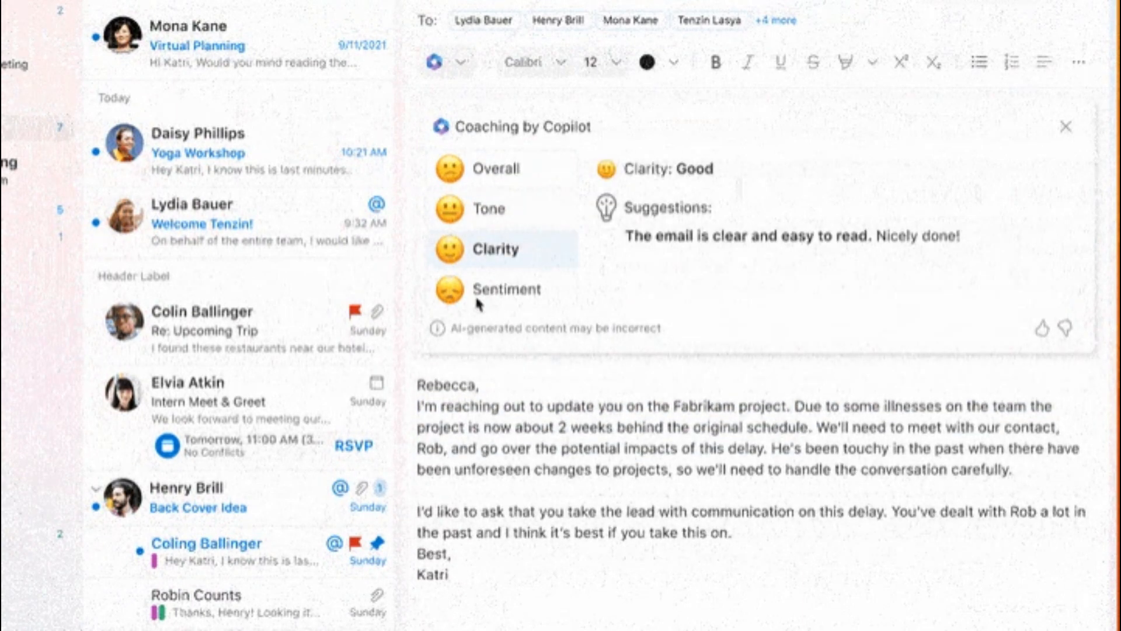
pyautogui.click(508, 289)
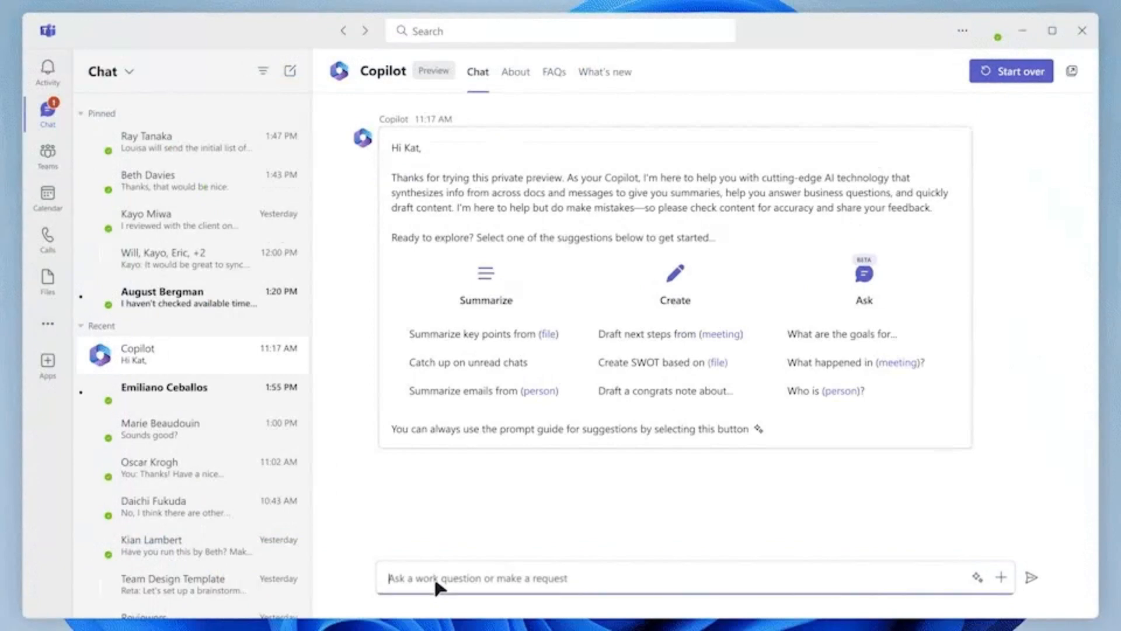
# Type 'March sales repo' into the Teams Copilot chat message box
pyautogui.write('March sales repo')
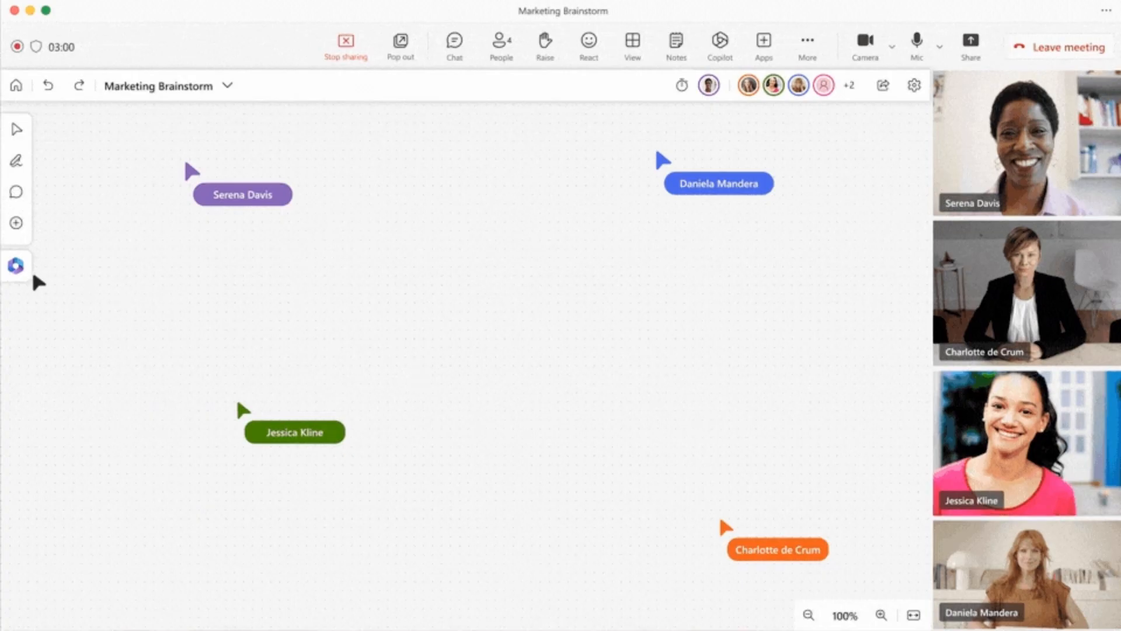
# Ask Copilot Suggest for ideas to improve a website's organic reach without social media
pyautogui.click(16, 265)
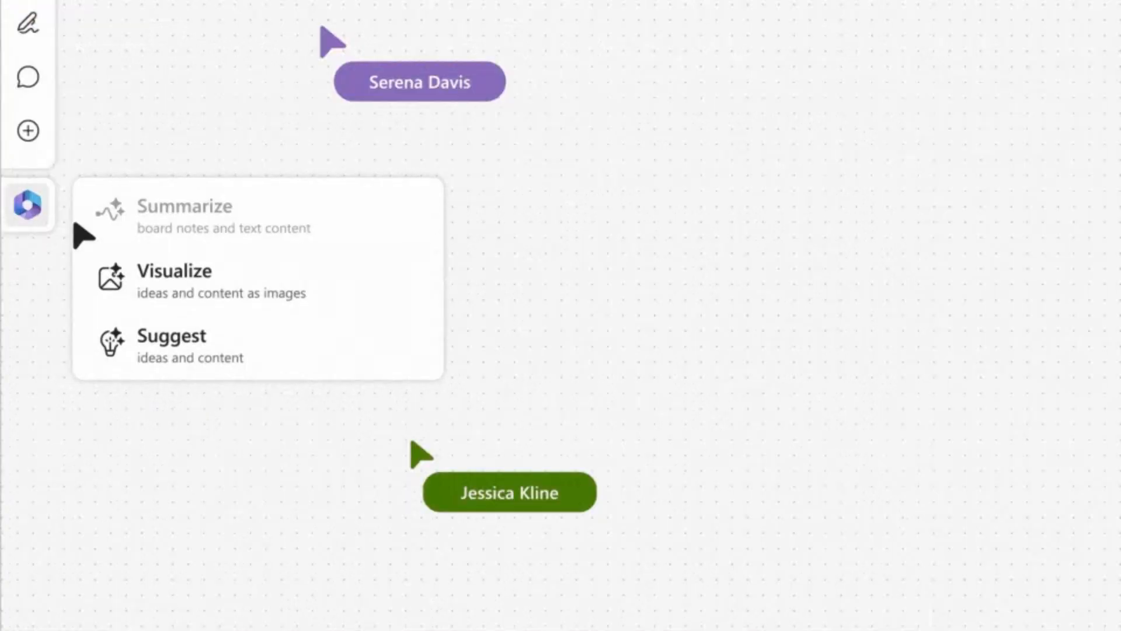
pyautogui.click(171, 335)
pyautogui.write('Suggest inexpensive ways to optimize w')
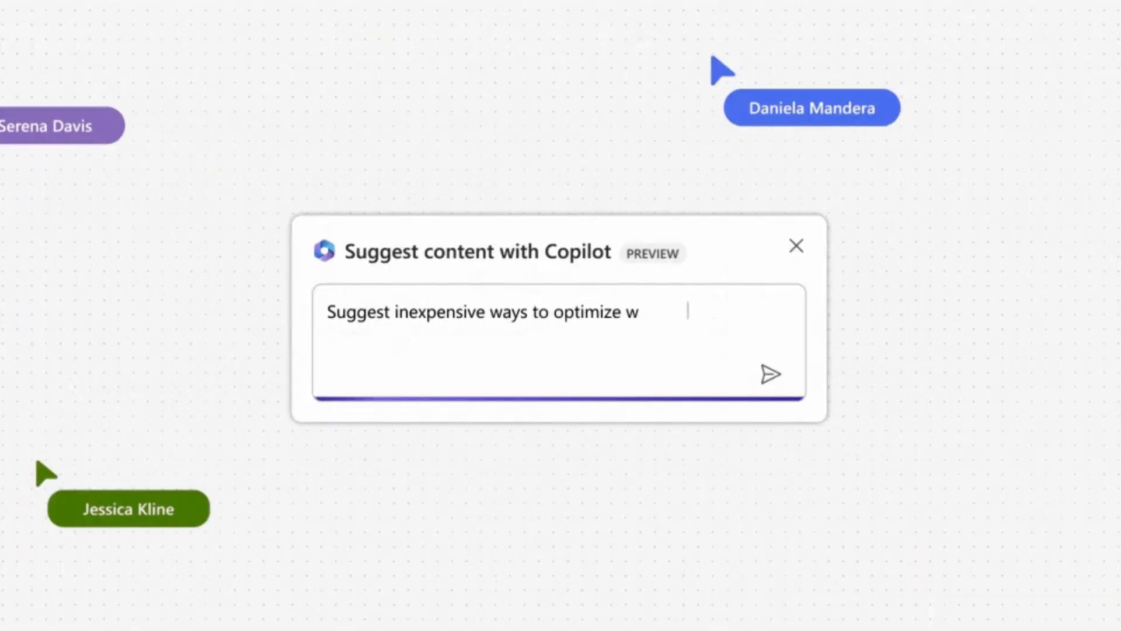
pyautogui.write('ebsite for organic reach without using social media')
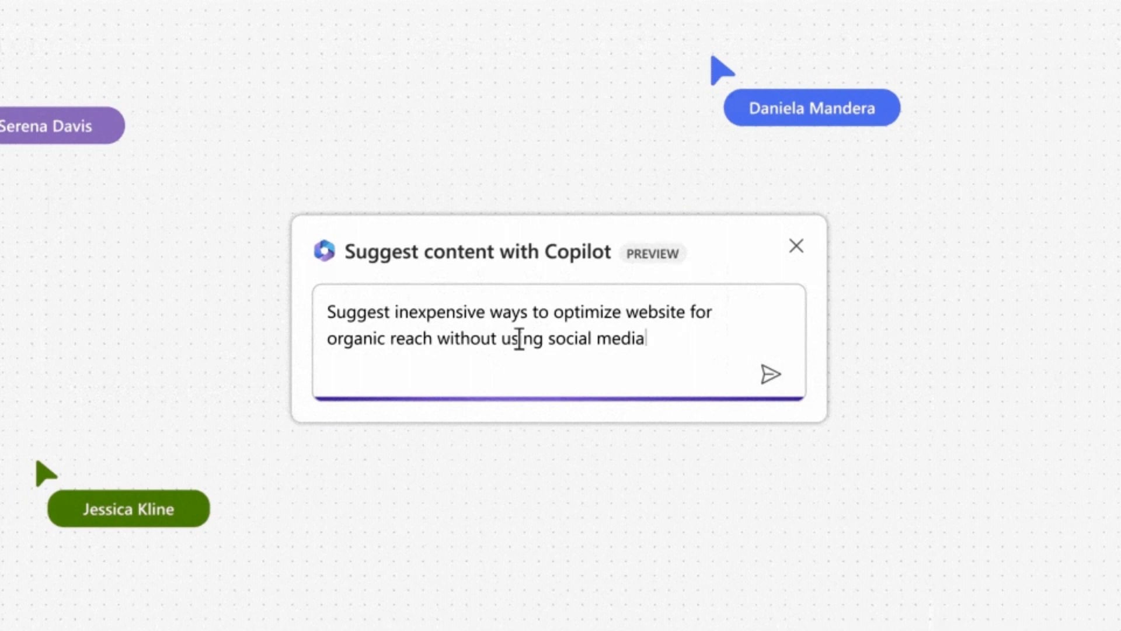
pyautogui.click(770, 374)
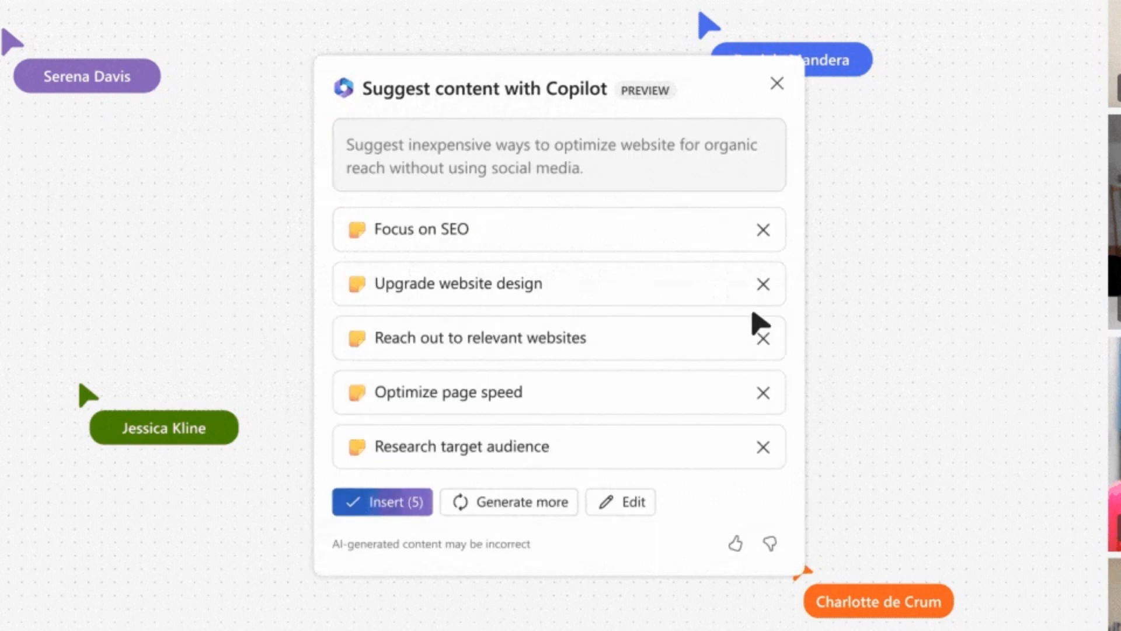
# Generate more suggestions twice and insert all ten sticky notes onto the board
pyautogui.click(508, 502)
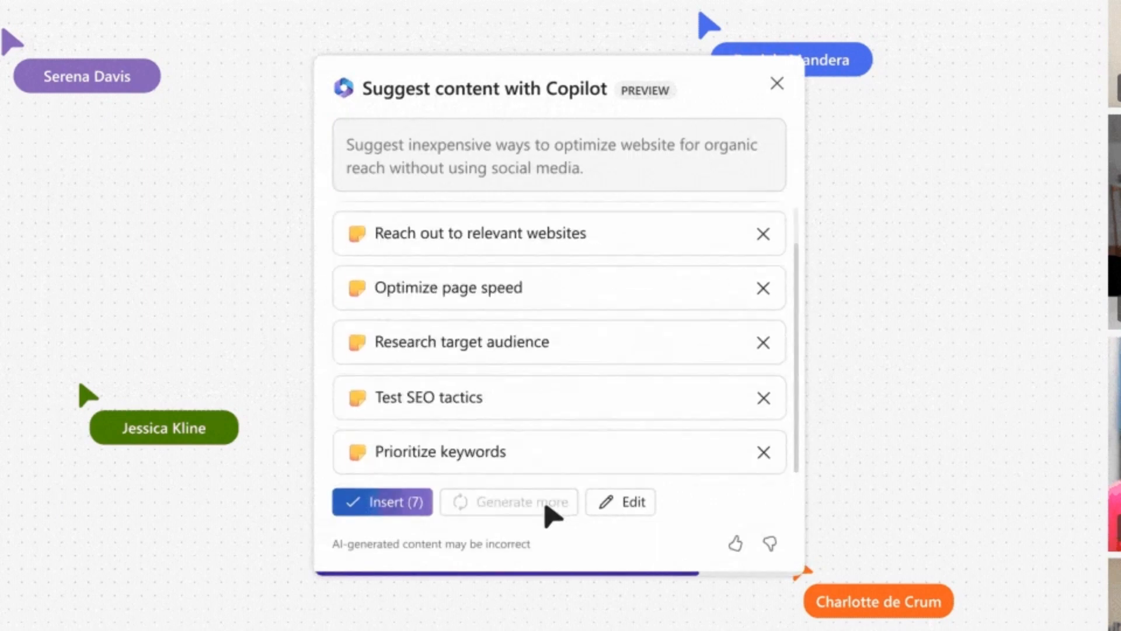
pyautogui.click(513, 502)
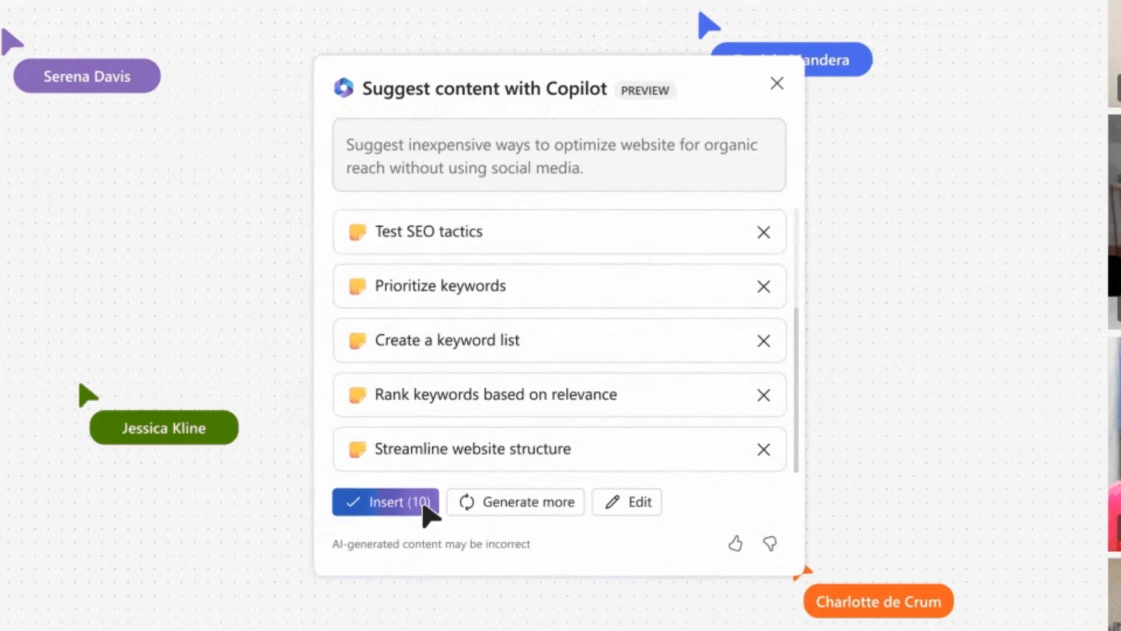
pyautogui.click(385, 502)
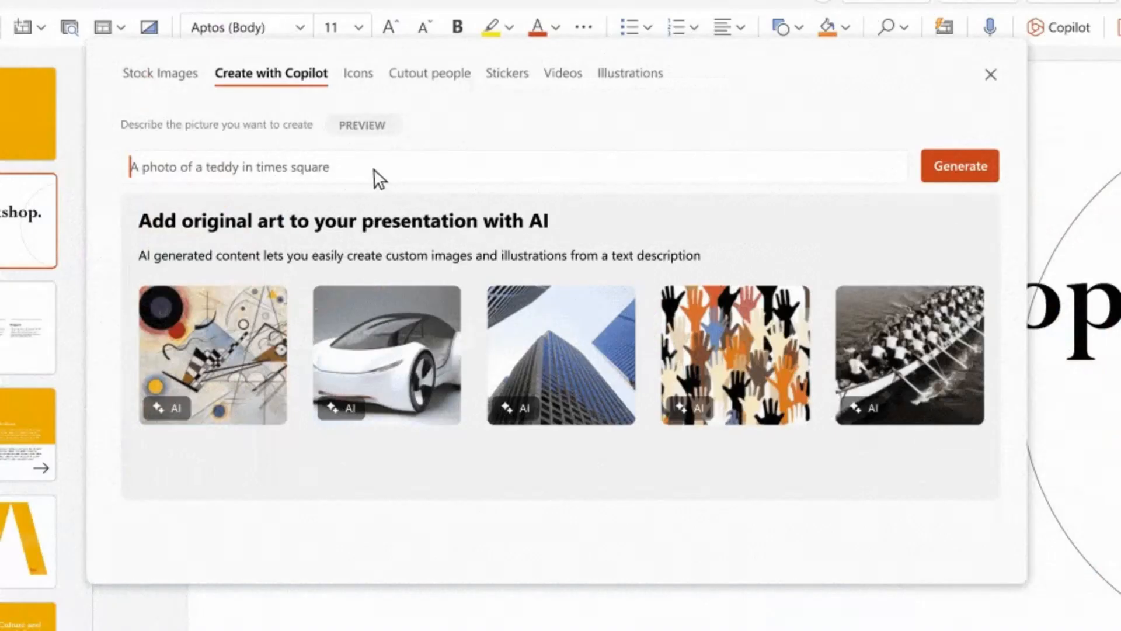
# Generate artistic black-and-white bulletin board images and insert the first one
pyautogui.write('bulletin board showing postcards, sticky notes, and photos. black and white, artistic photography style')
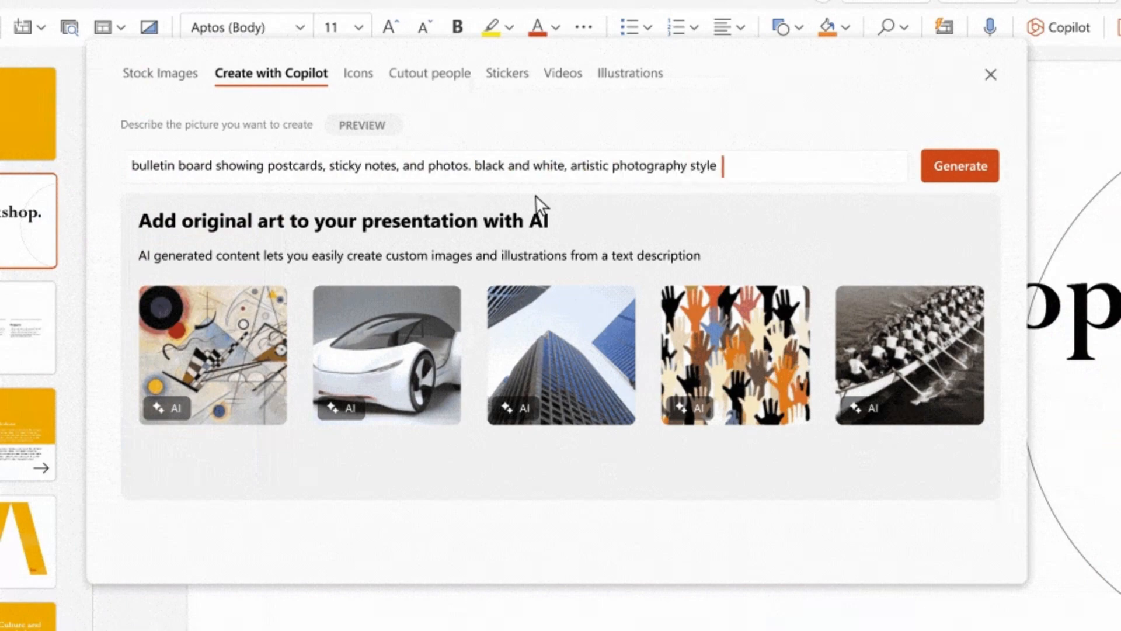
pyautogui.click(960, 165)
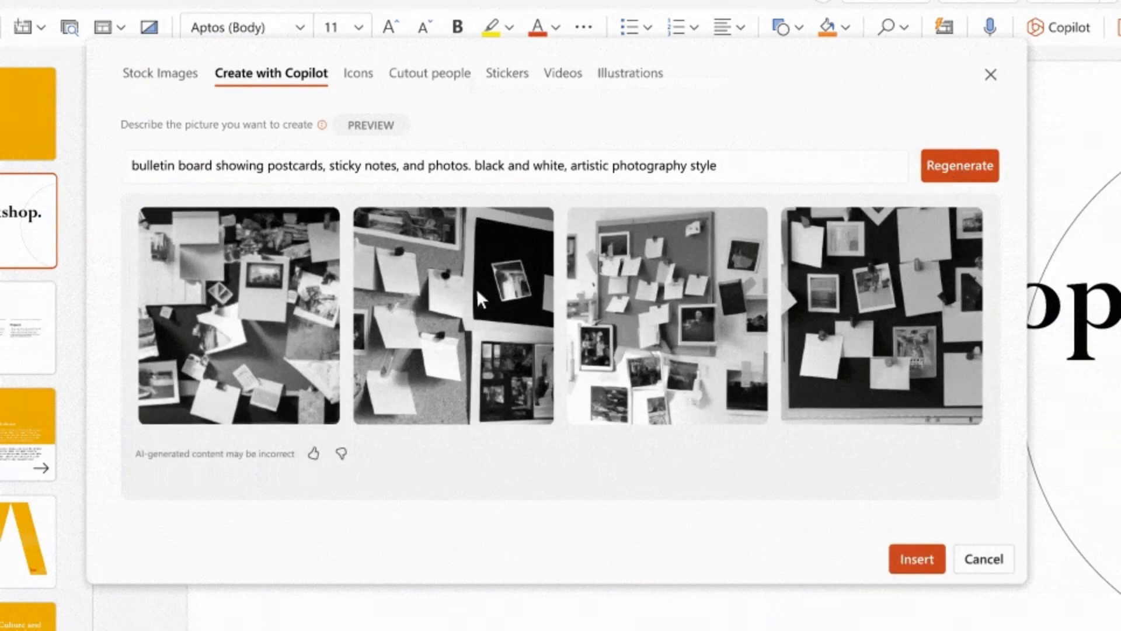
pyautogui.click(236, 316)
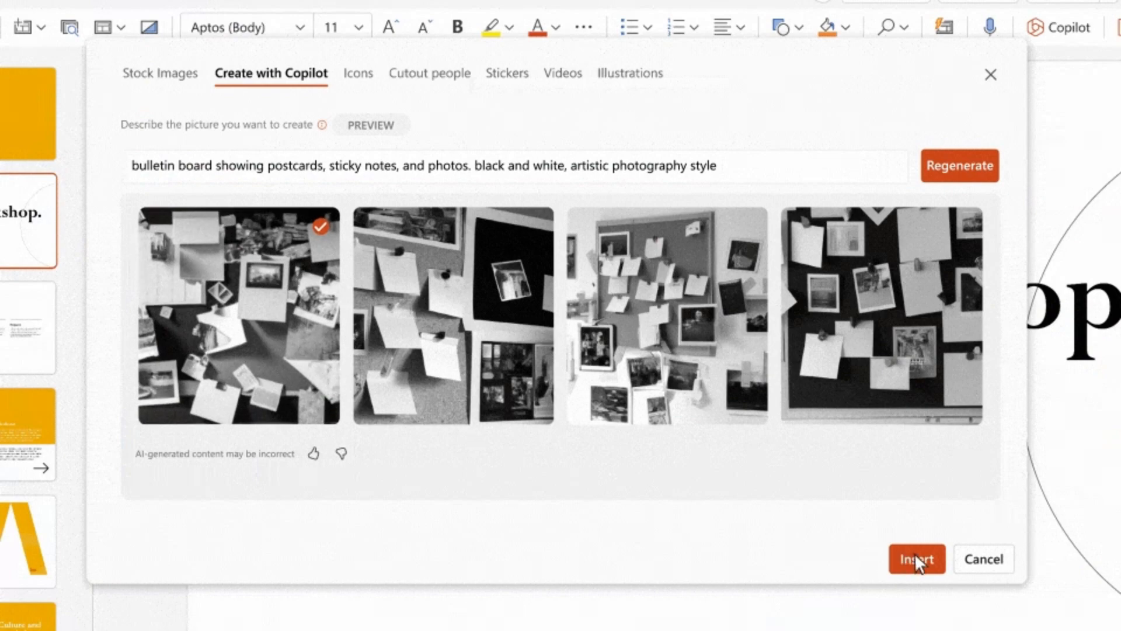
pyautogui.click(917, 559)
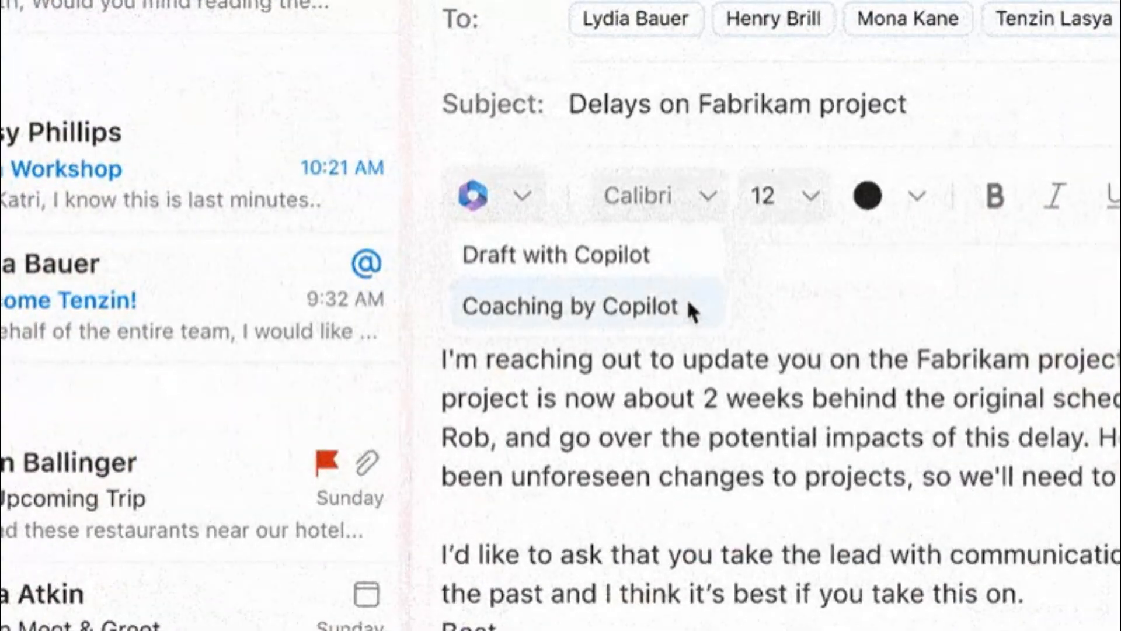
# Run Coaching by Copilot on the Fabrikam draft and review its tone, clarity and sentiment feedback
pyautogui.click(567, 307)
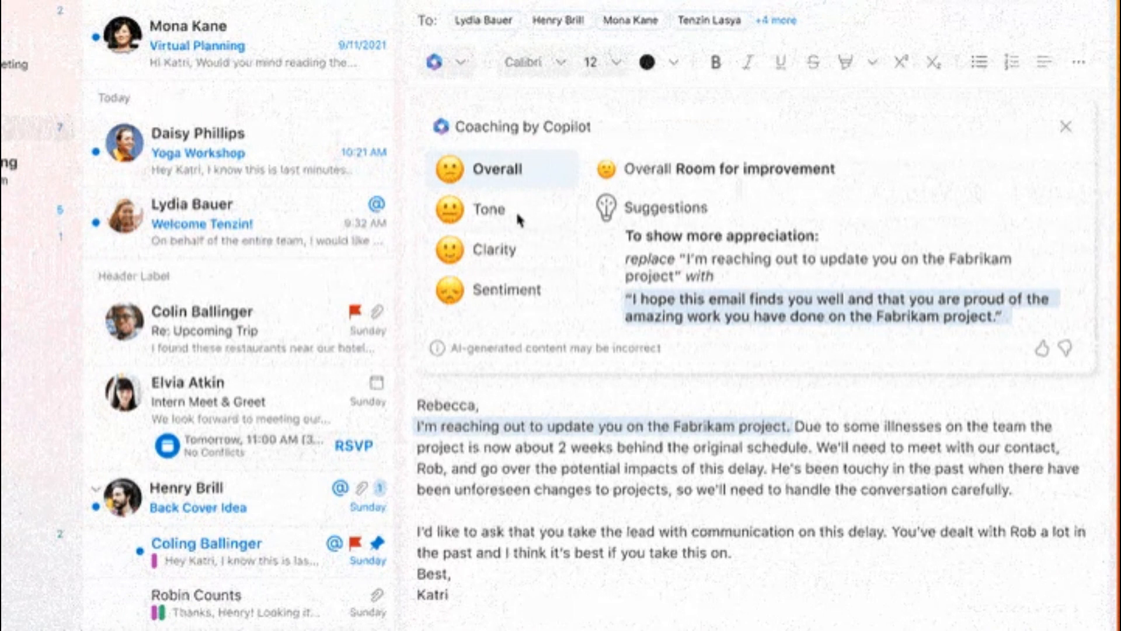
pyautogui.click(489, 209)
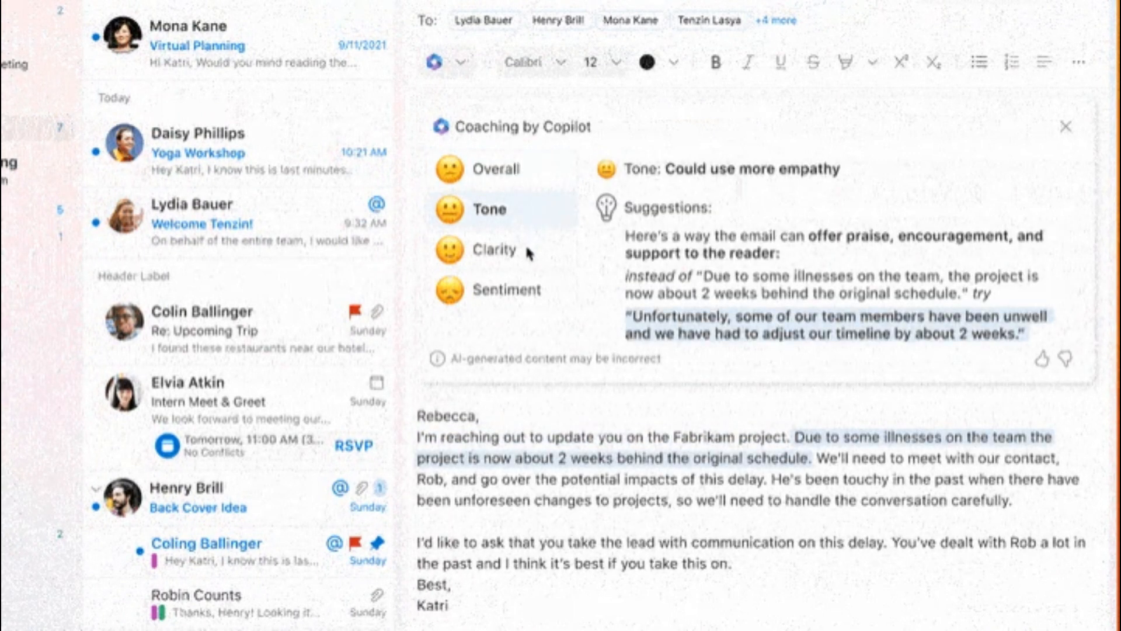
pyautogui.click(497, 249)
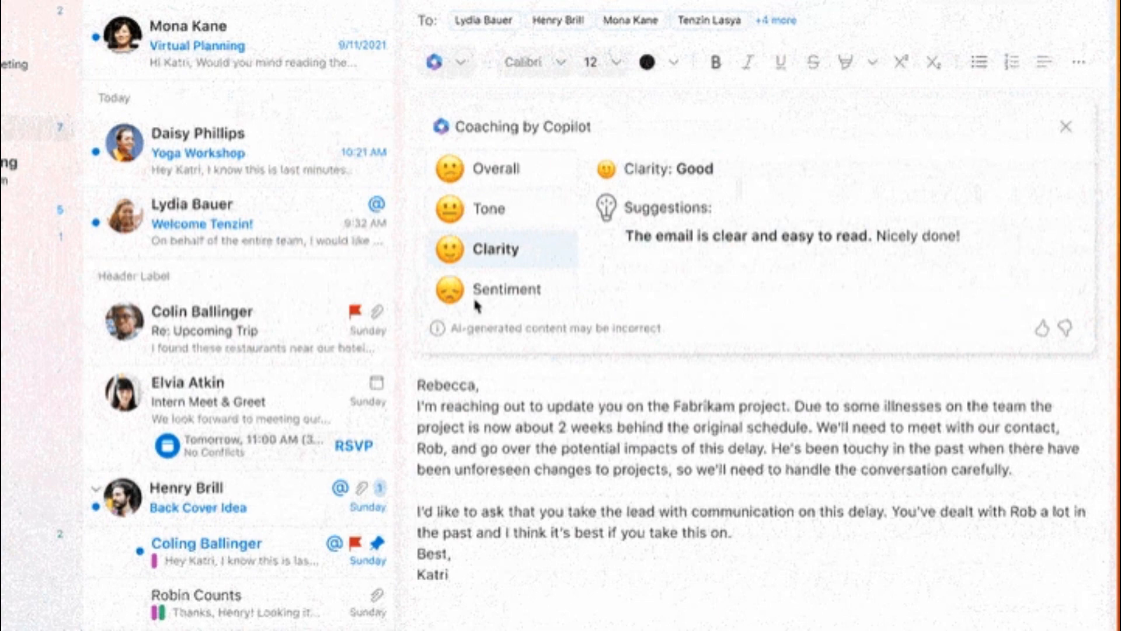
pyautogui.click(509, 289)
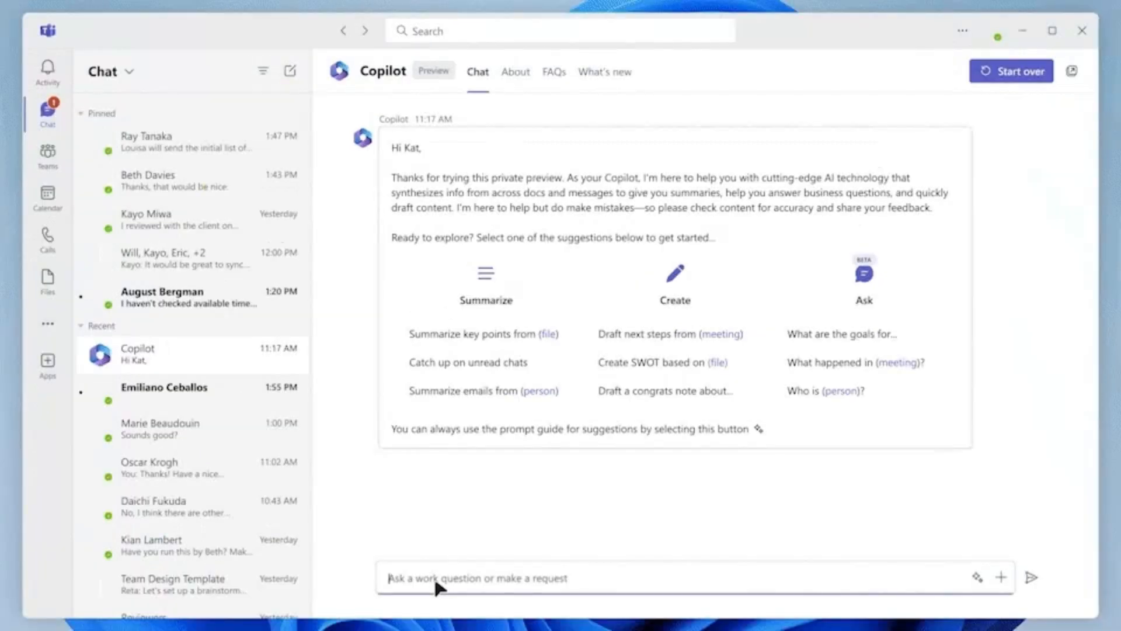
# Type 'March sales repo' into the Teams Copilot chat message box
pyautogui.write('March sales repo')
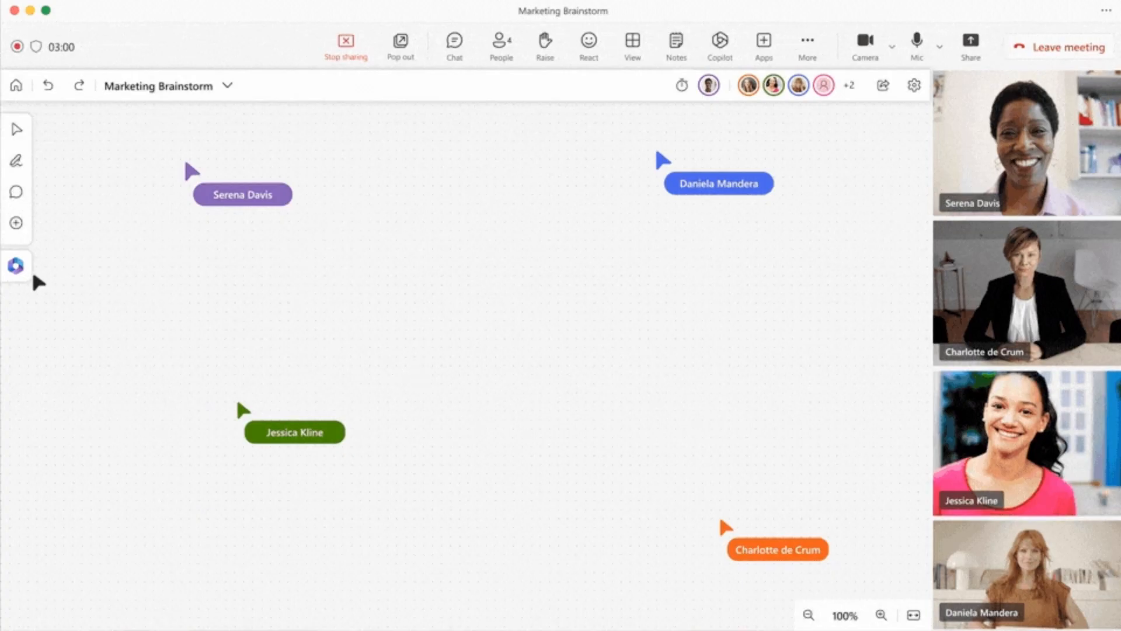
# Send the website organic-reach prompt to Copilot's Suggest feature
pyautogui.click(17, 265)
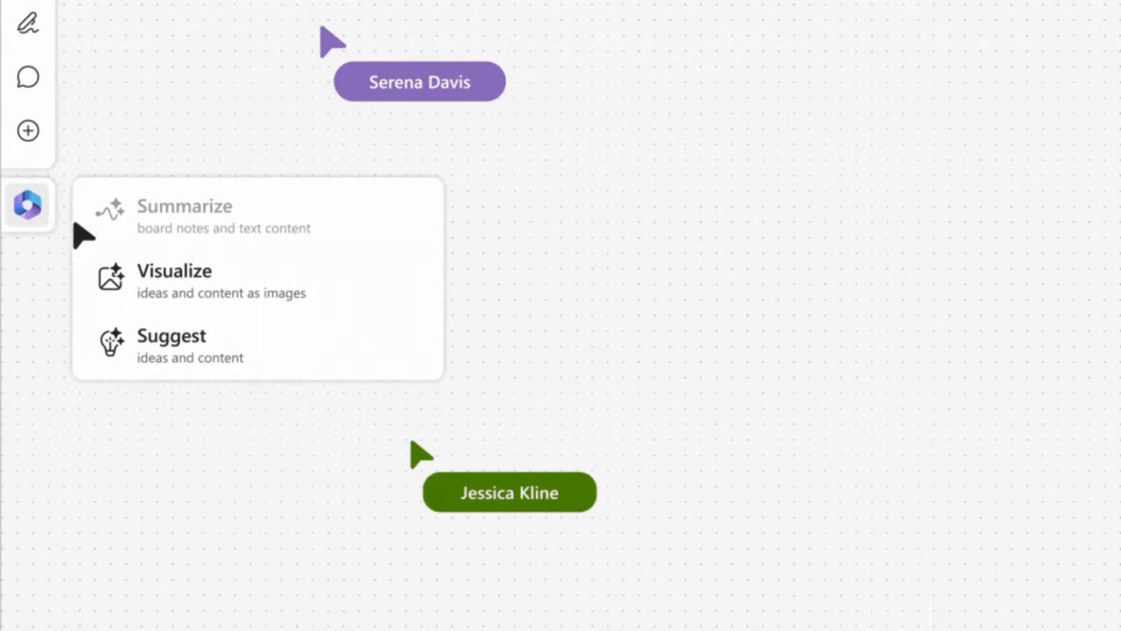
pyautogui.click(172, 336)
pyautogui.write('Suggest inexpensive ways to optimize website for organic reach without using social media')
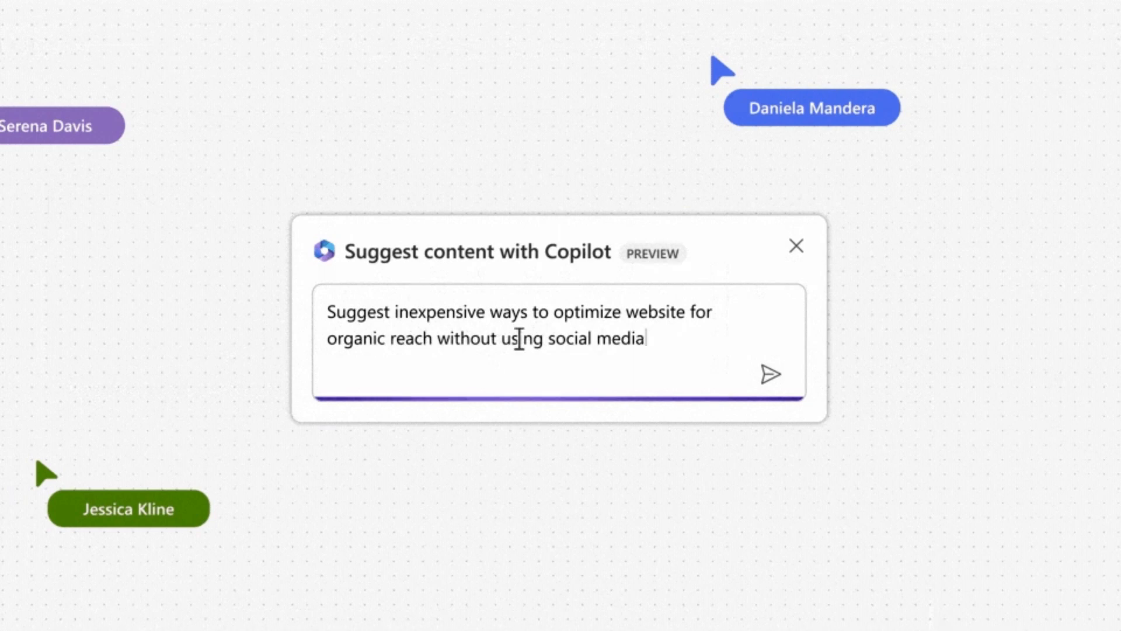
pyautogui.click(771, 375)
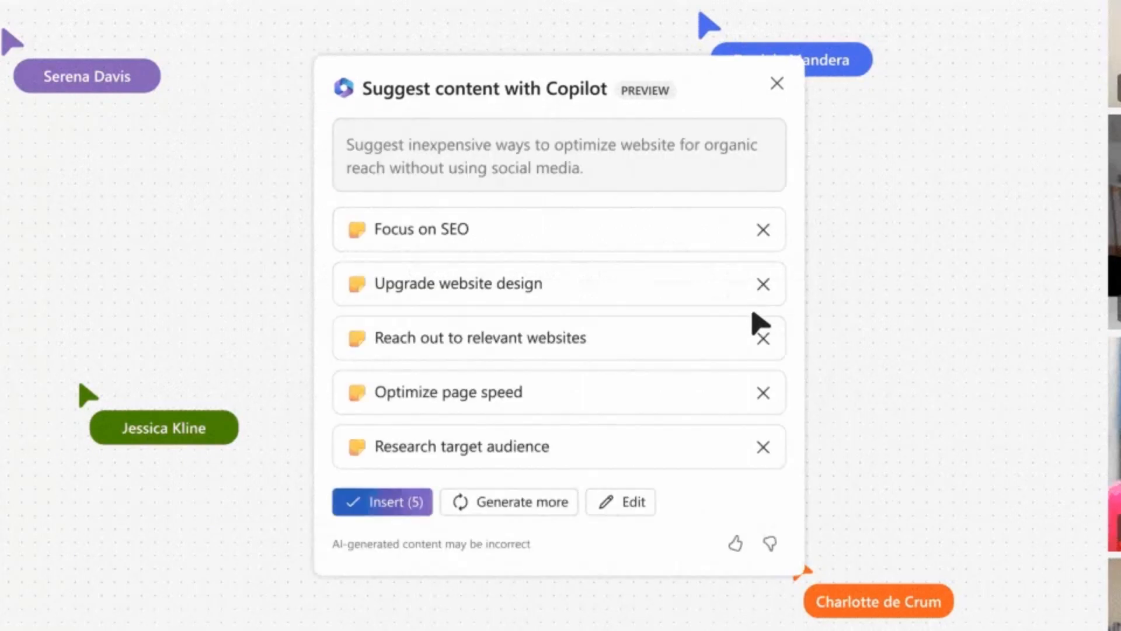
# Generate more suggestions twice and insert all ten sticky notes onto the board
pyautogui.click(509, 502)
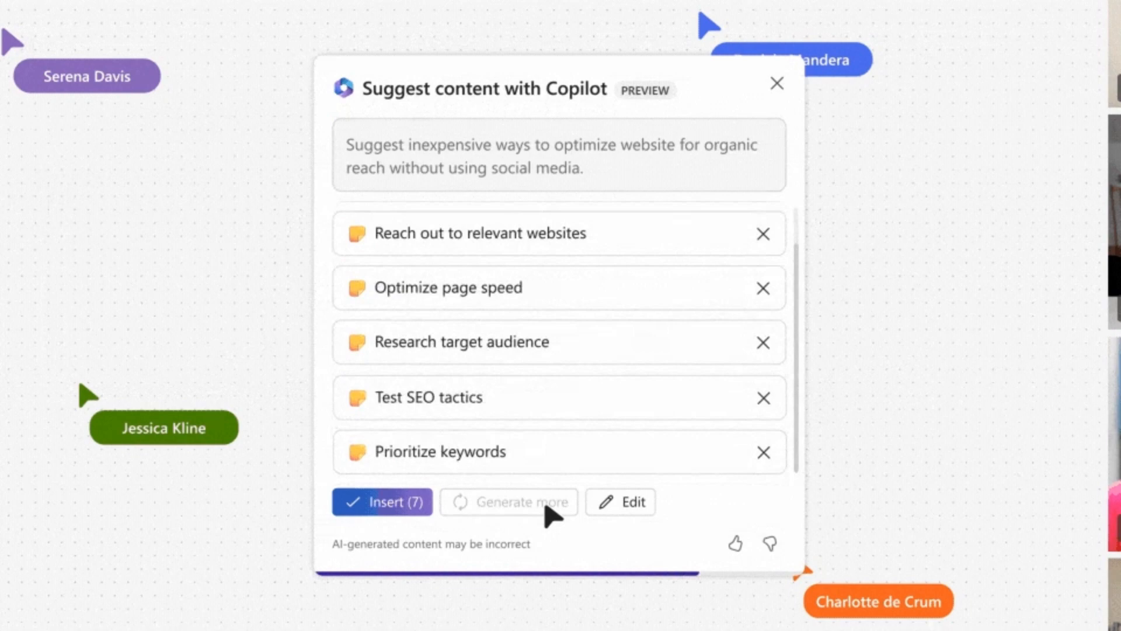
pyautogui.click(515, 502)
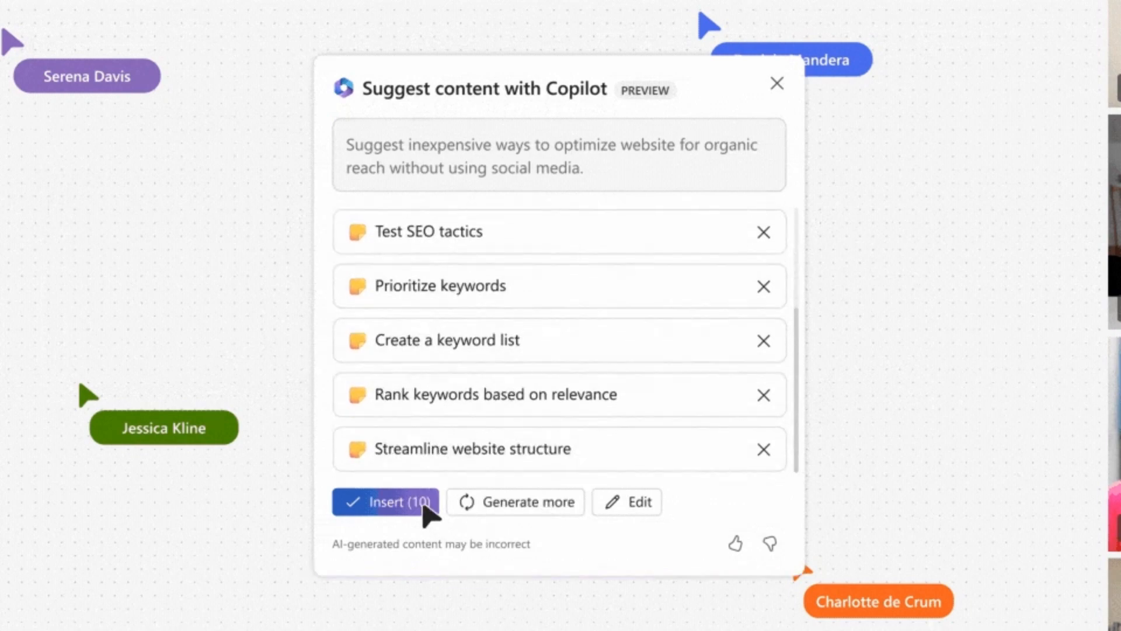
pyautogui.click(387, 503)
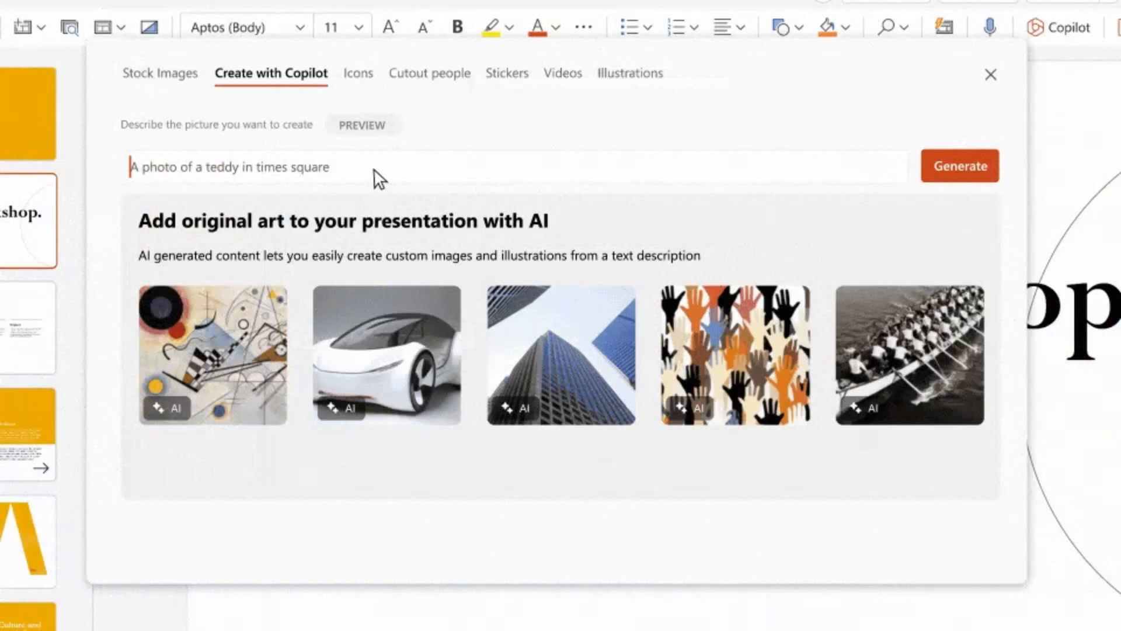
# Generate artistic black-and-white bulletin board images and insert the first one
pyautogui.write('bulletin board showing postcards, sticky notes, and photos. black and white, artistic photography style')
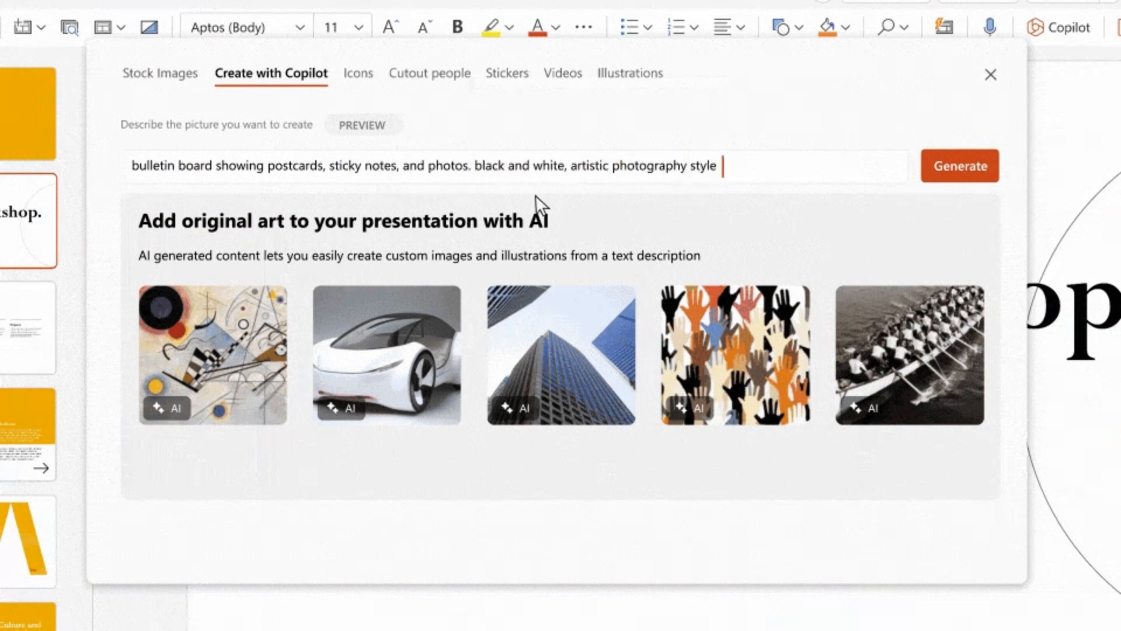
pyautogui.click(960, 166)
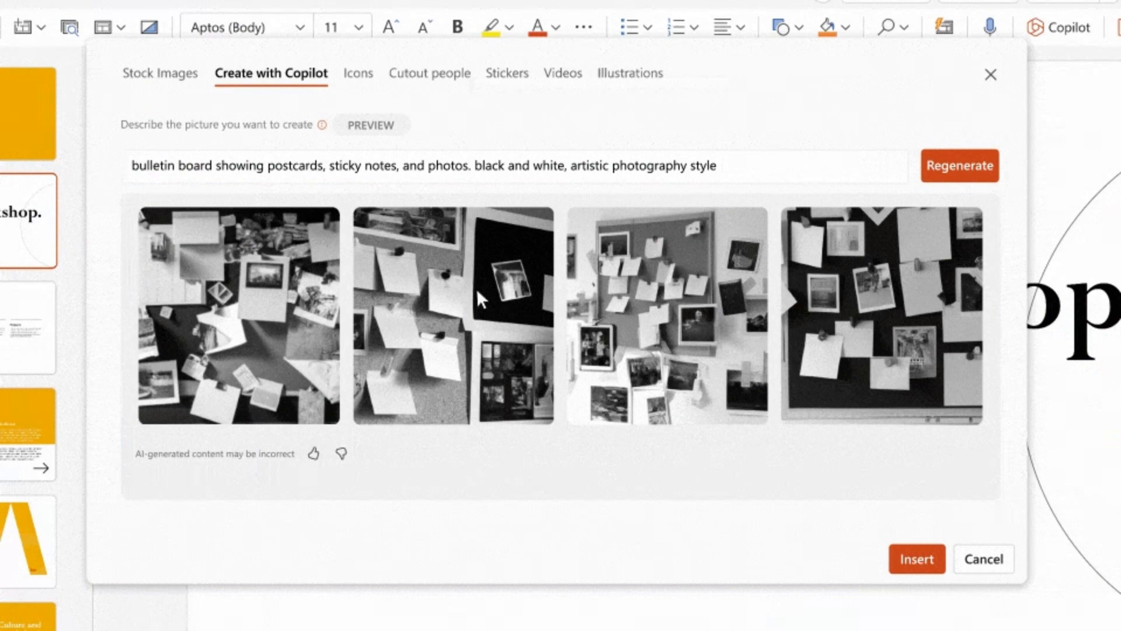
pyautogui.click(237, 320)
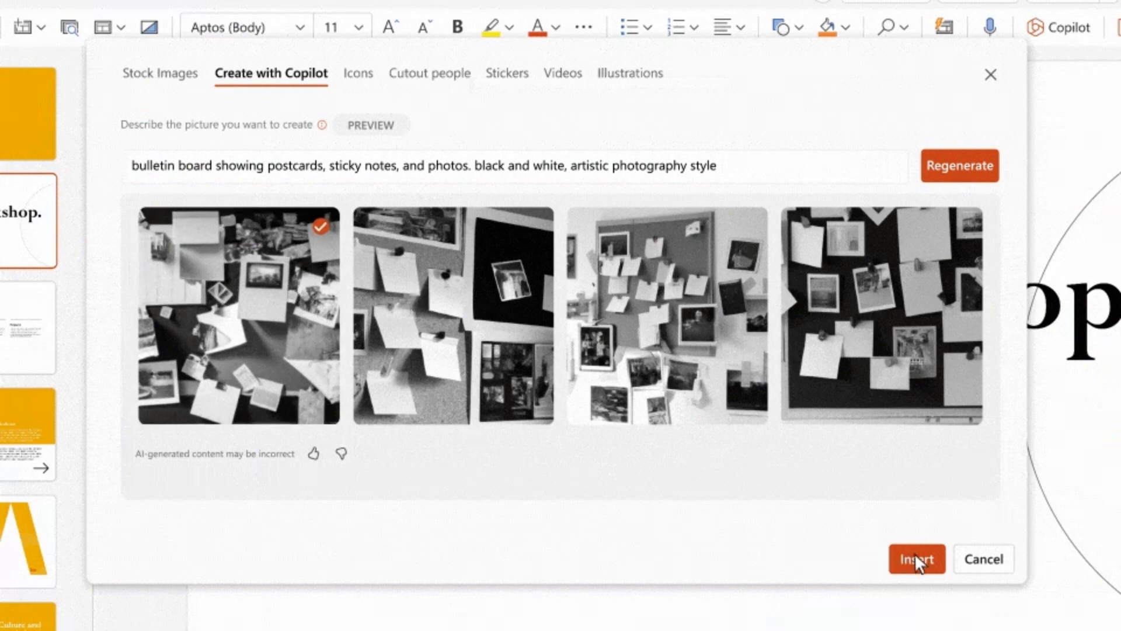
pyautogui.click(917, 559)
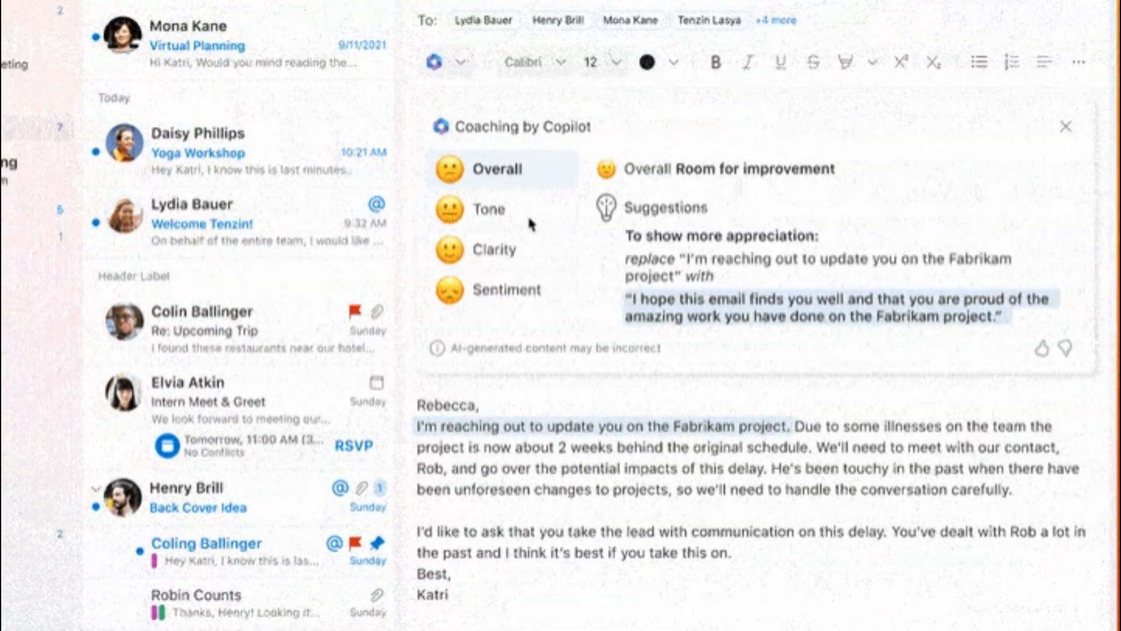
# View Copilot's tone and clarity feedback on the Fabrikam delay email
pyautogui.click(490, 209)
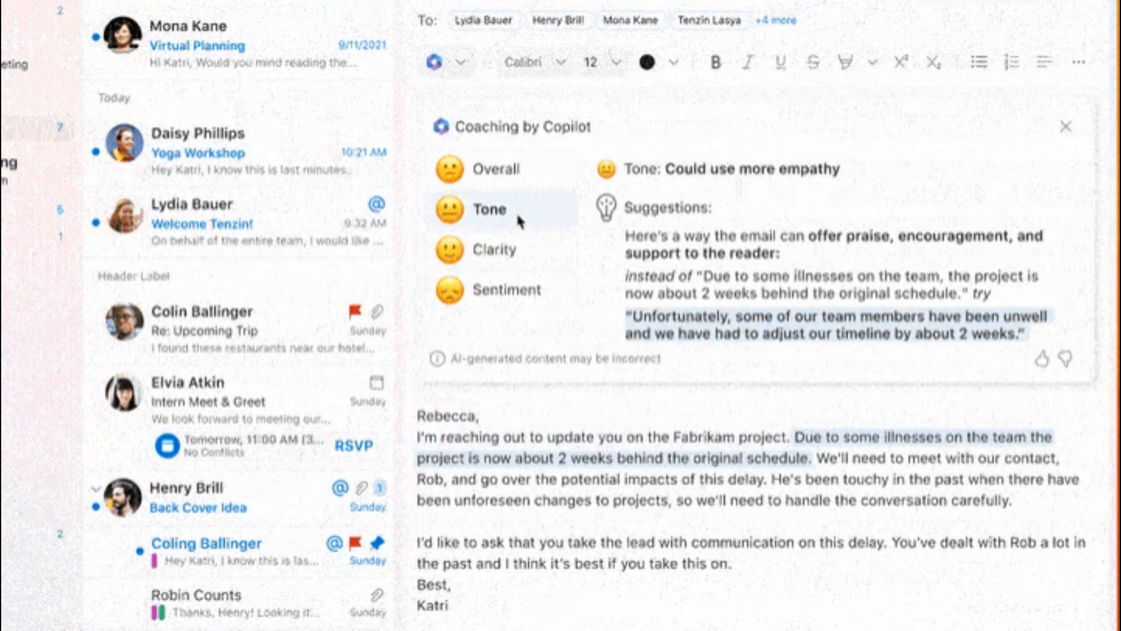
pyautogui.click(496, 249)
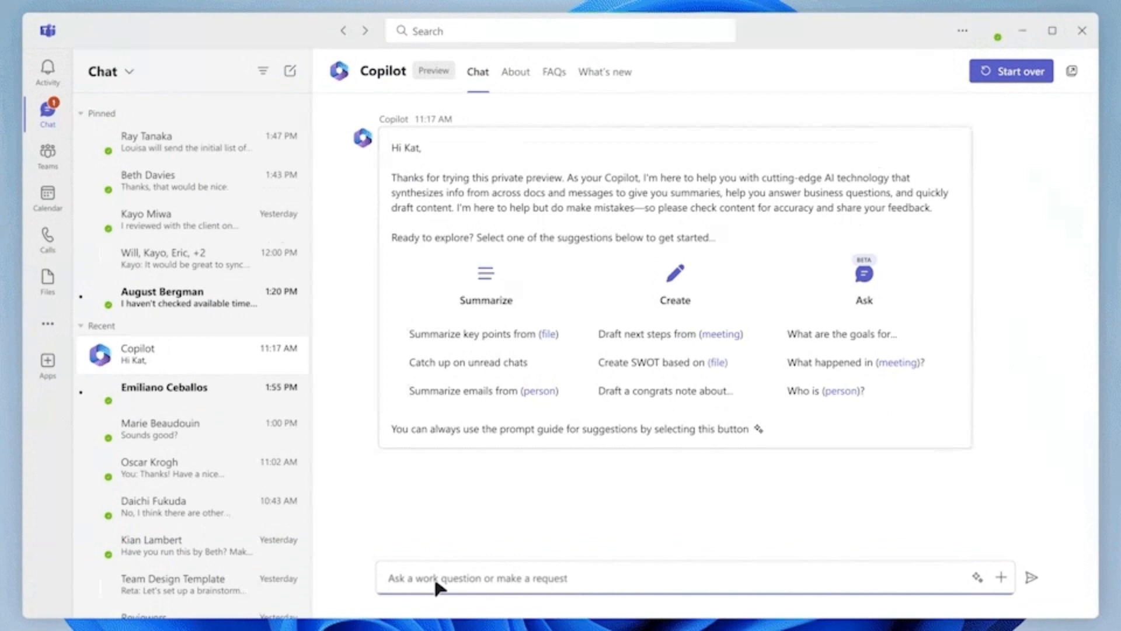
# Type 'March sale' into the Teams Copilot chat compose box and click it
pyautogui.write('March sales report')
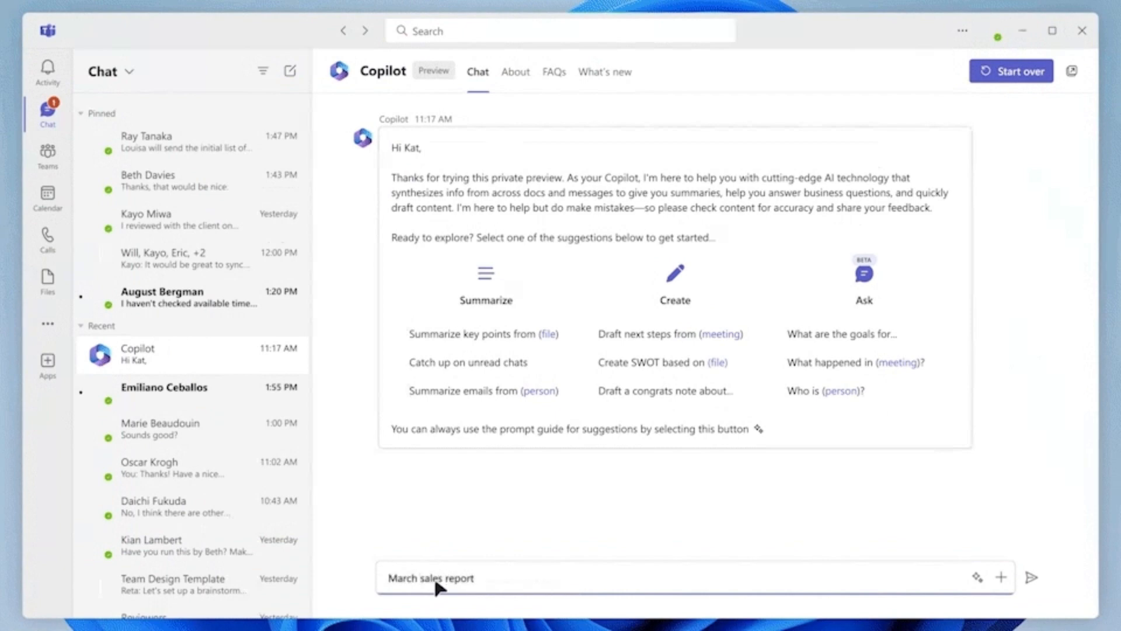
pyautogui.click(1035, 577)
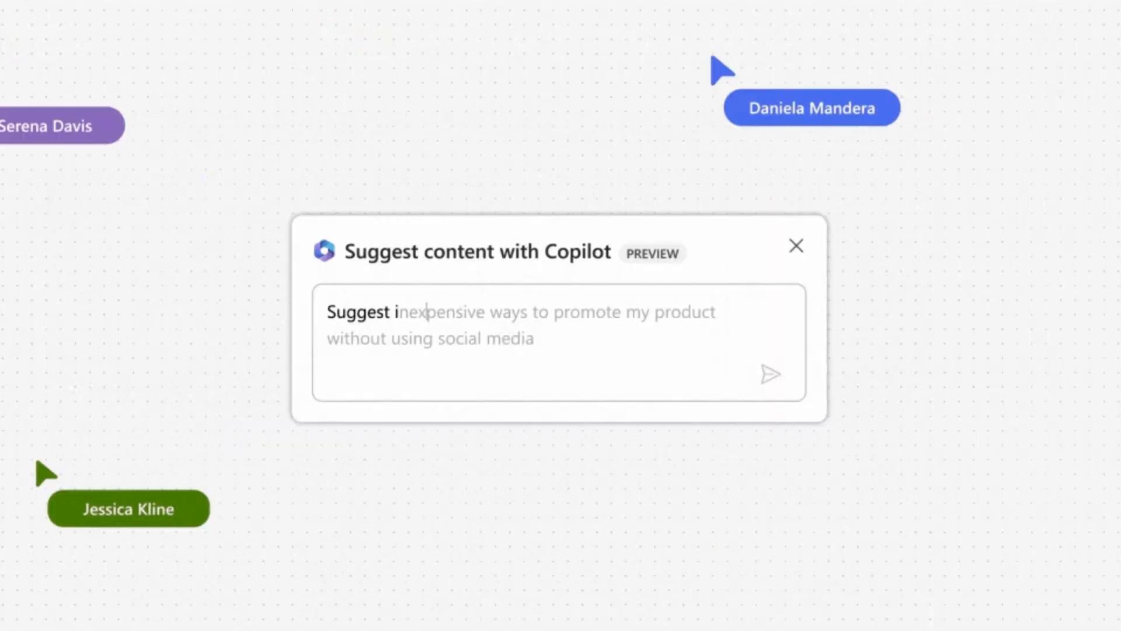
# Ask Whiteboard Copilot for inexpensive organic-reach website ideas without social media, then generate more
pyautogui.write('Suggest inexpensive ways to optimize website for organic reach without using social me')
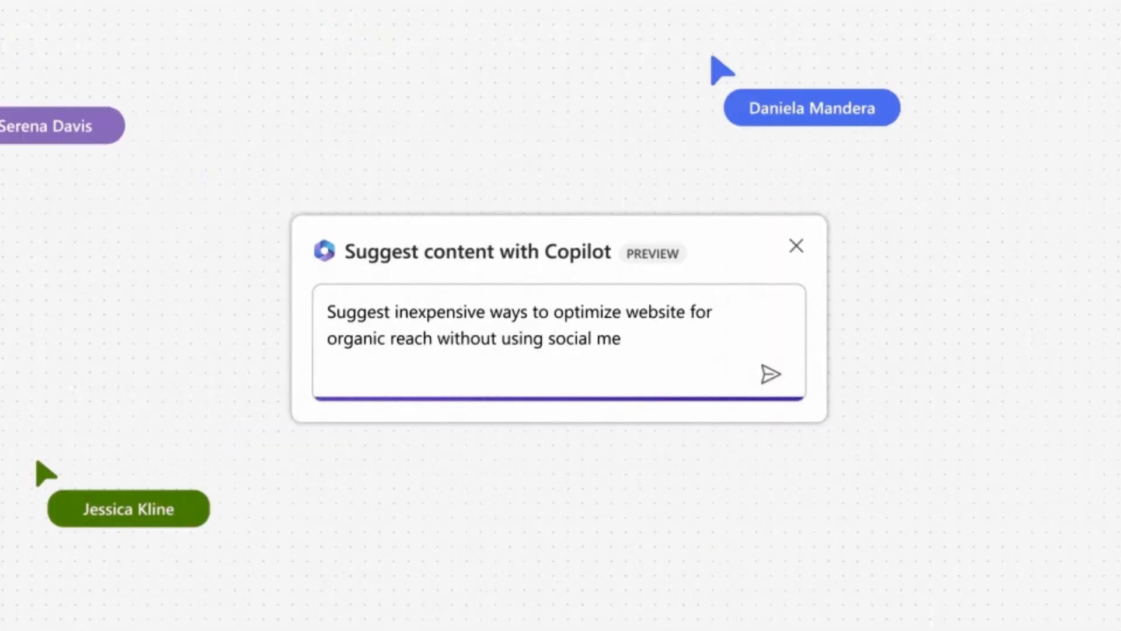
pyautogui.write('dia')
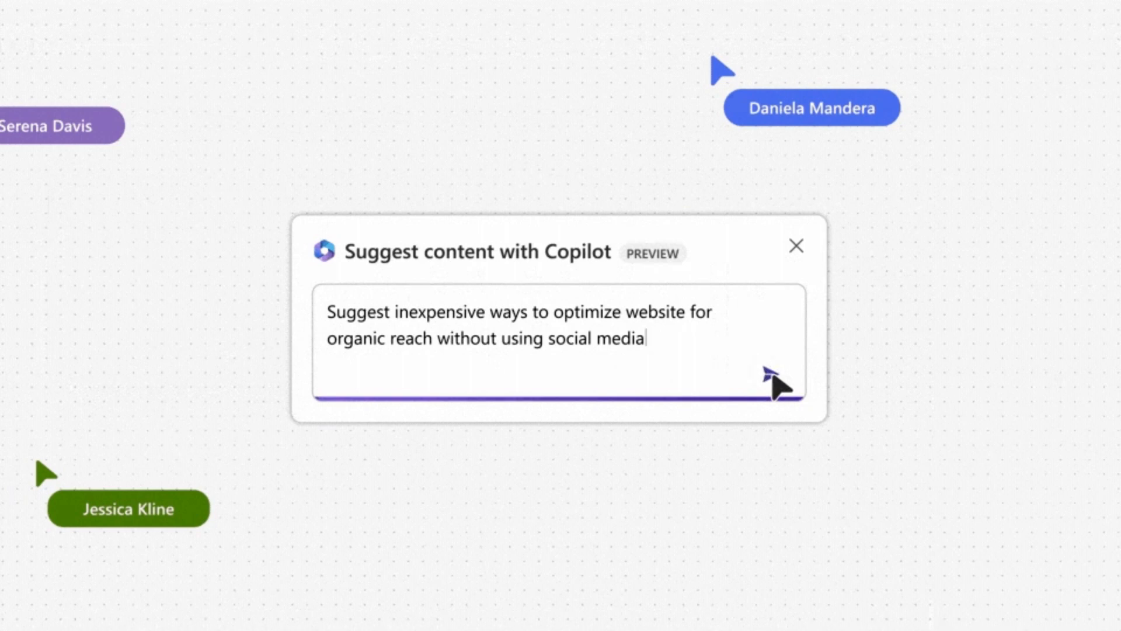
pyautogui.click(779, 385)
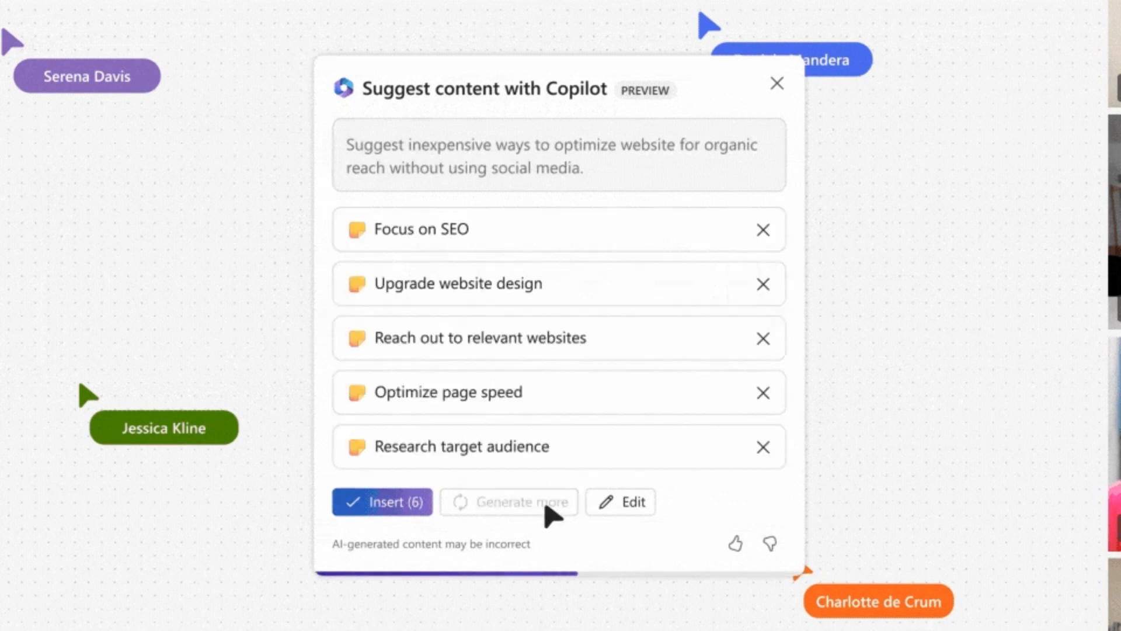
pyautogui.click(515, 502)
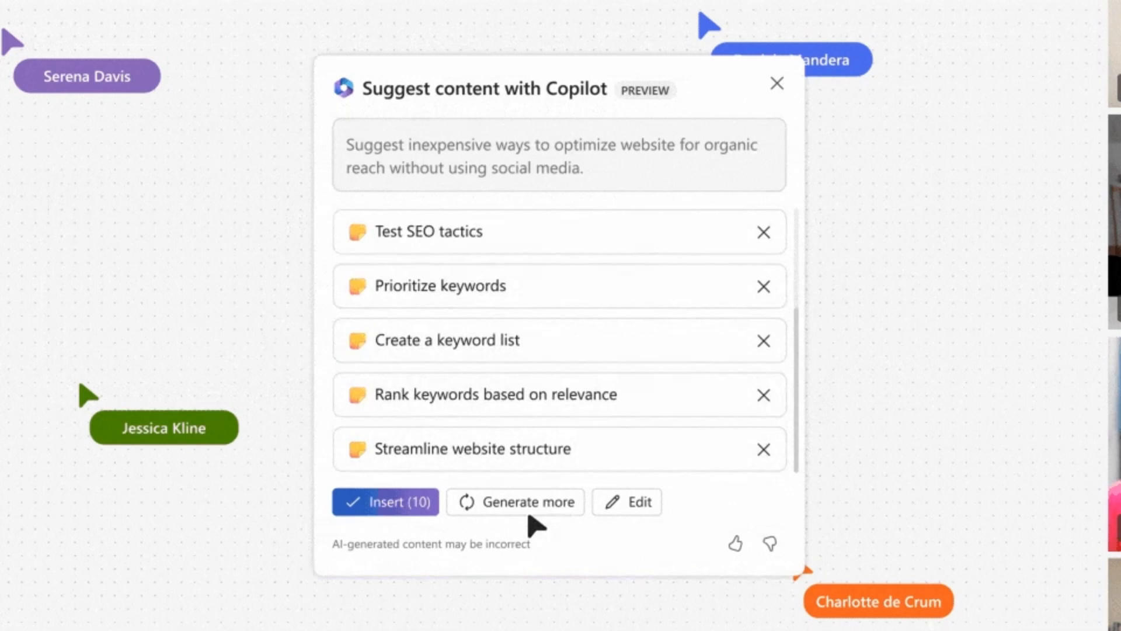
pyautogui.click(385, 501)
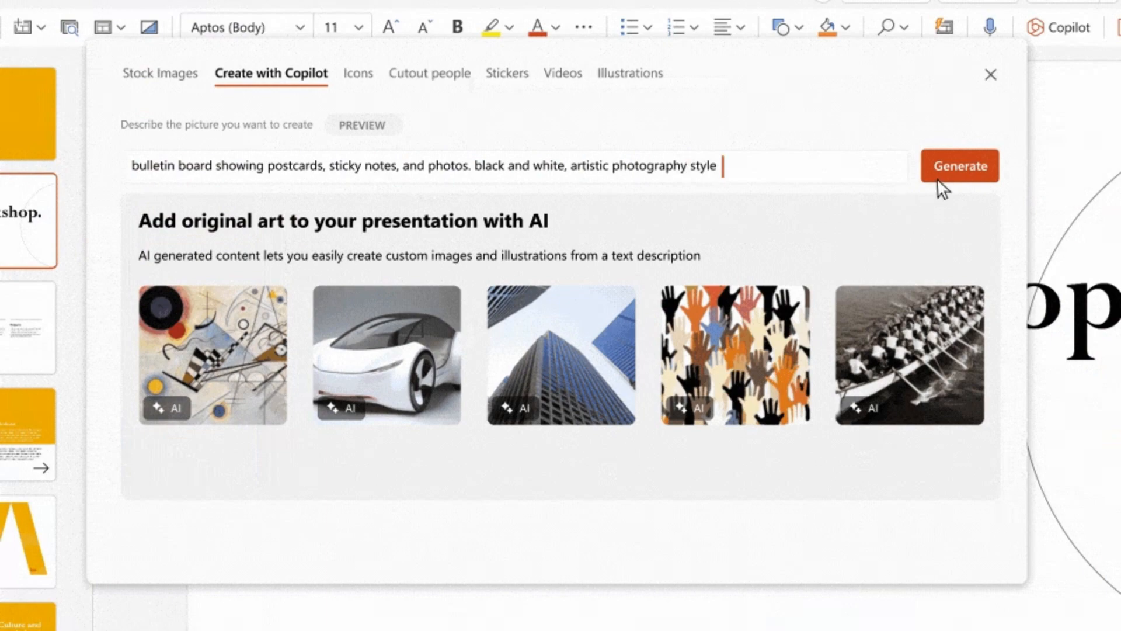
# Generate the bulletin board images and insert the first one into the slide
pyautogui.click(961, 166)
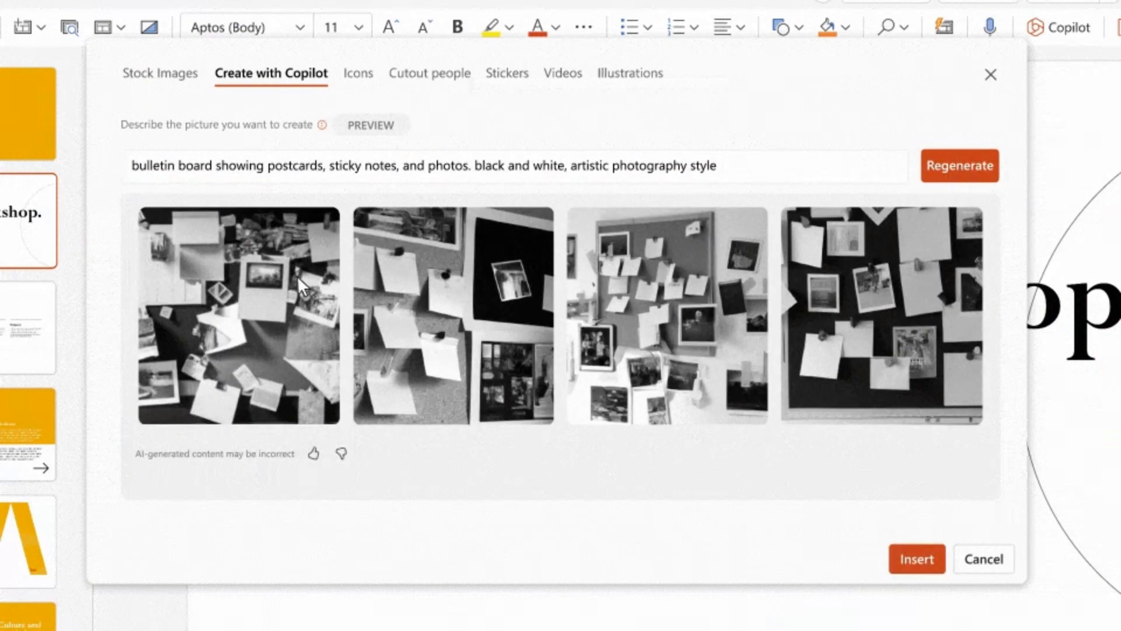
pyautogui.click(237, 315)
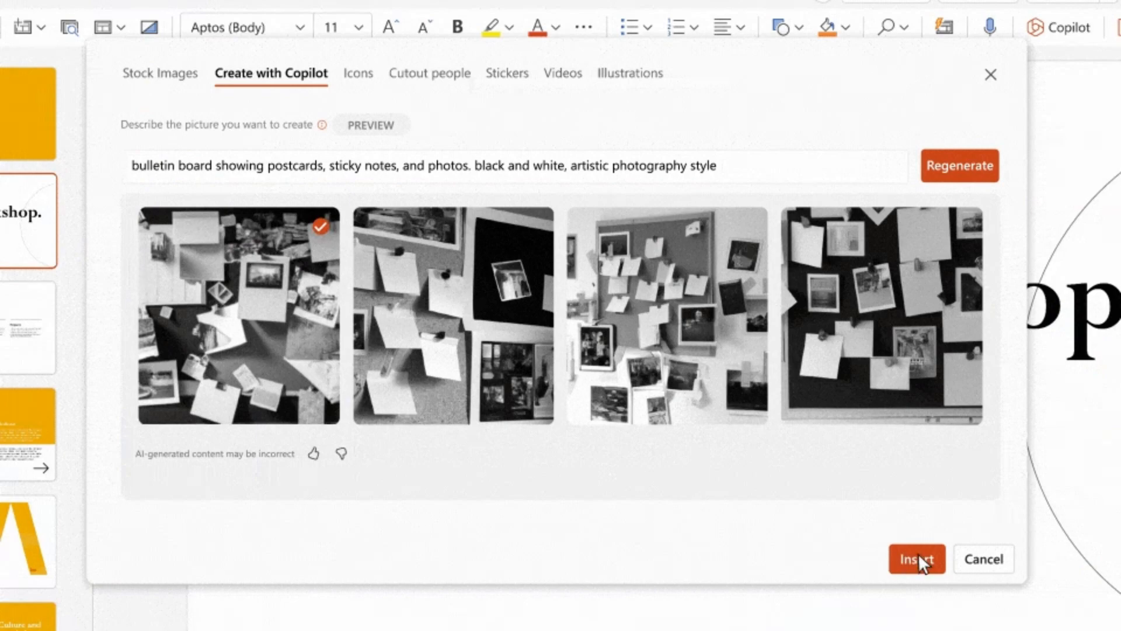
pyautogui.click(916, 559)
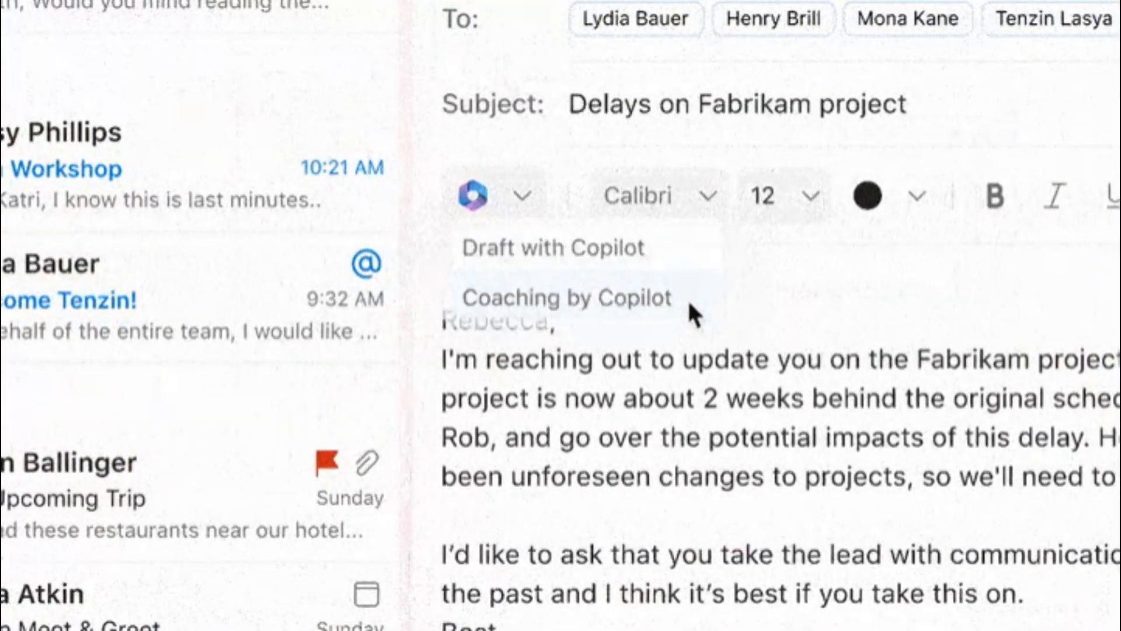
# Run Coaching by Copilot on the Fabrikam email and review its Clarity and Sentiment feedback
pyautogui.click(567, 297)
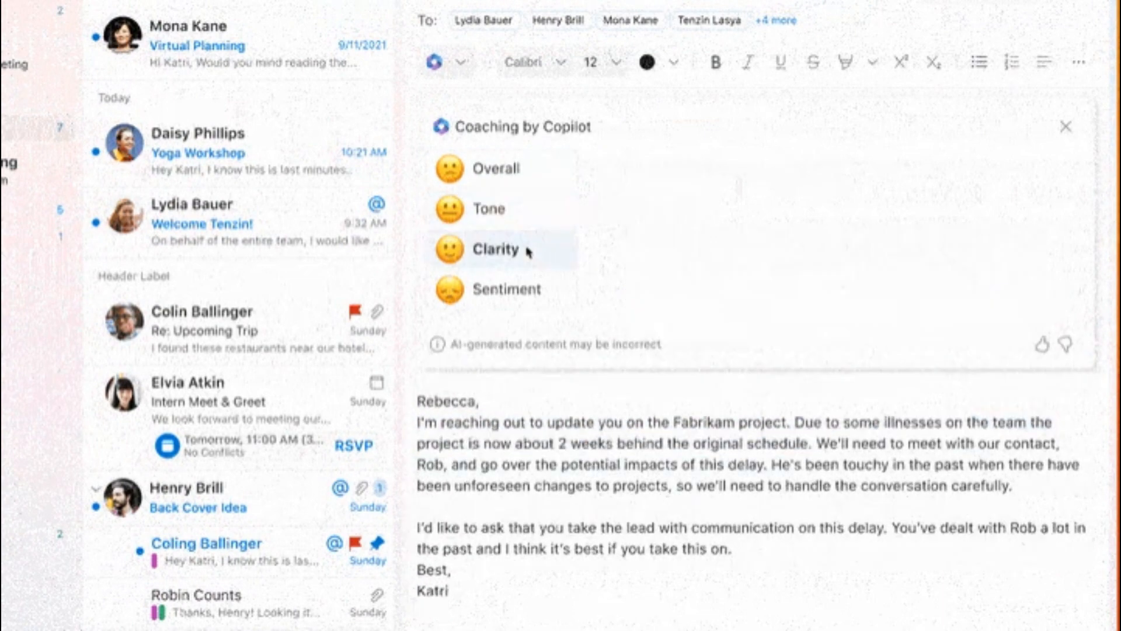
pyautogui.click(496, 249)
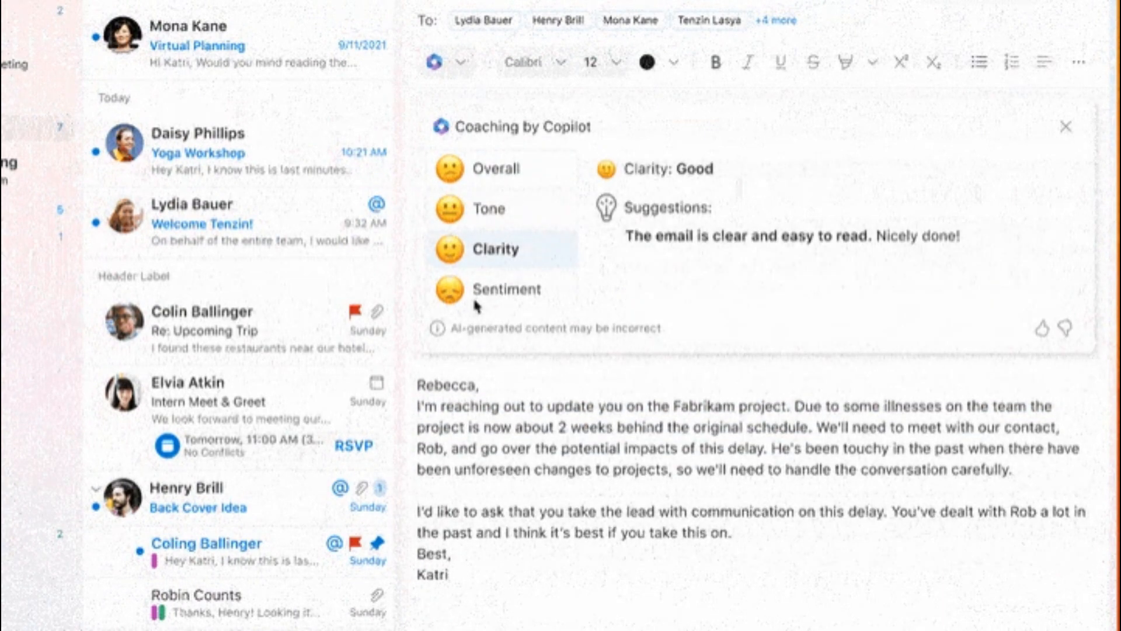
pyautogui.click(507, 289)
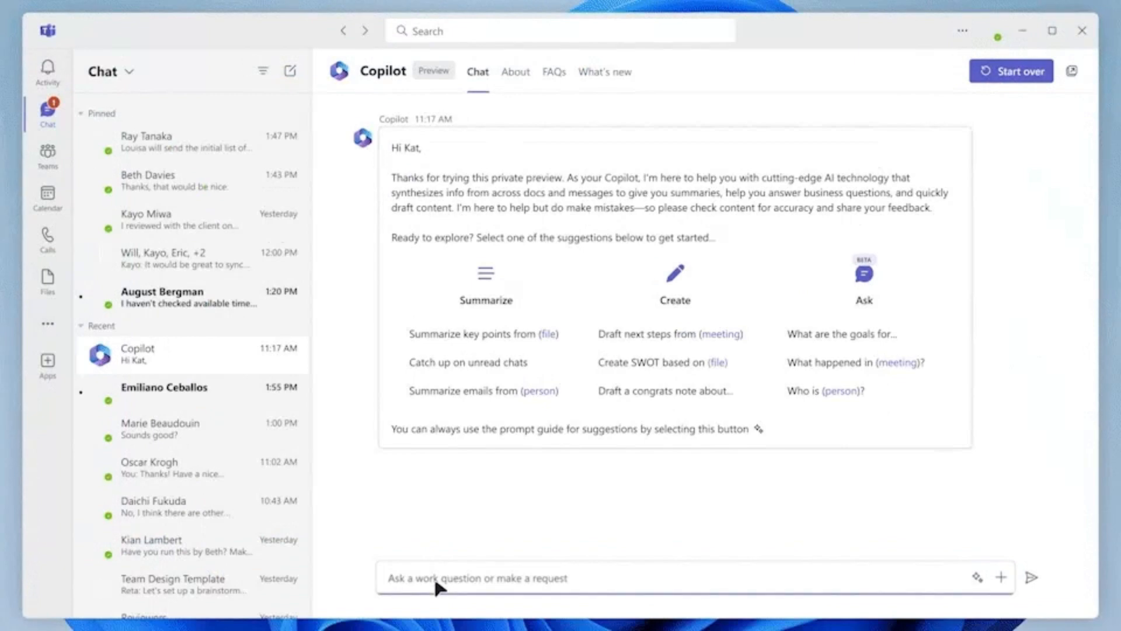
# Enter 'March sales report' into the Teams Copilot chat compose box
pyautogui.write('March sales report')
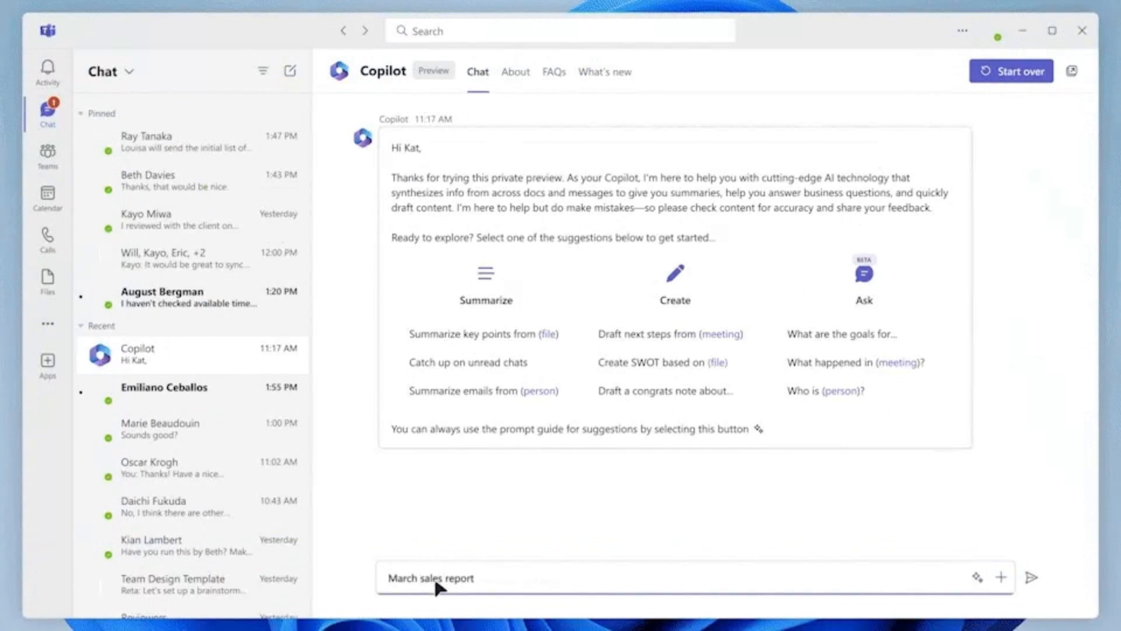
pyautogui.click(1032, 577)
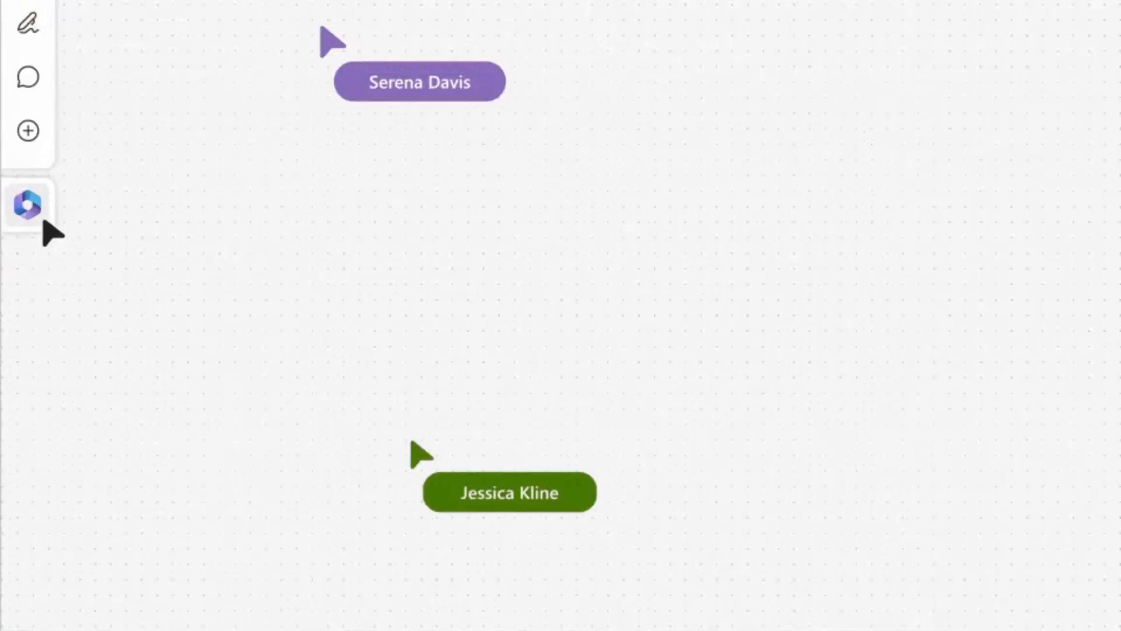
# Use Copilot Suggest to request inexpensive ways to boost website organic reach without social media
pyautogui.click(27, 205)
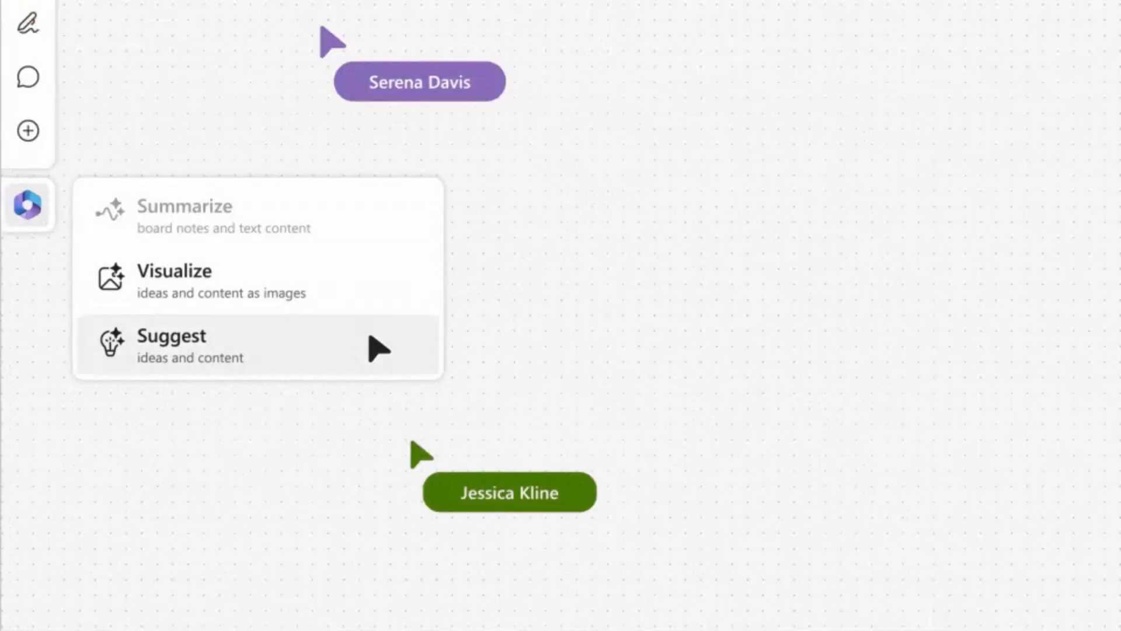
pyautogui.click(172, 344)
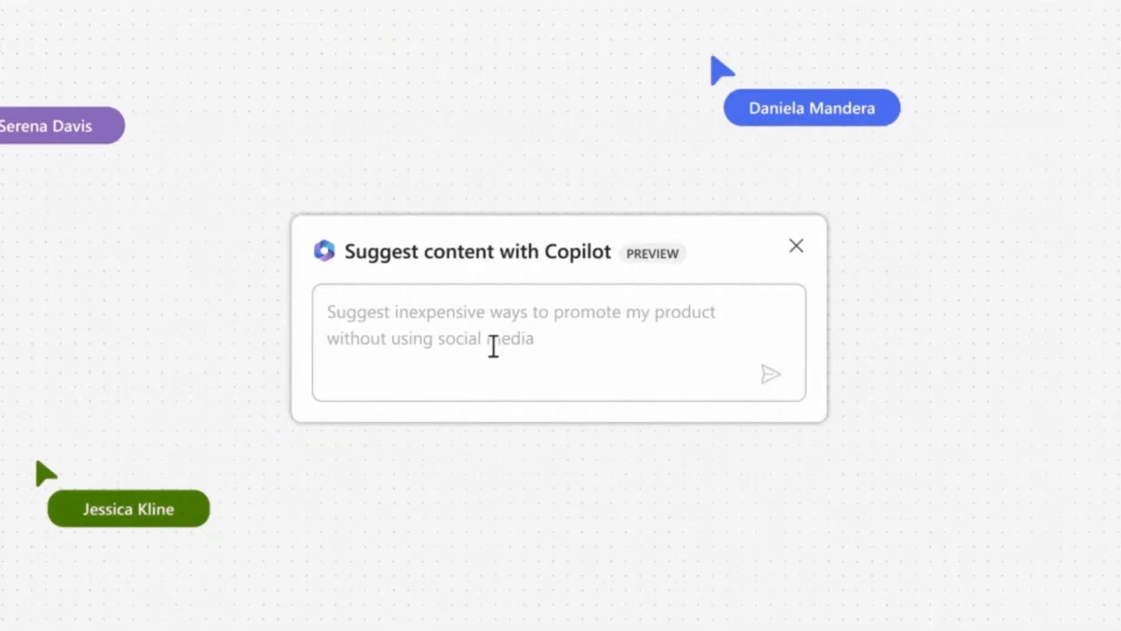
pyautogui.write('Suggest inexpensive ways to optimize website for organic reach without using social media')
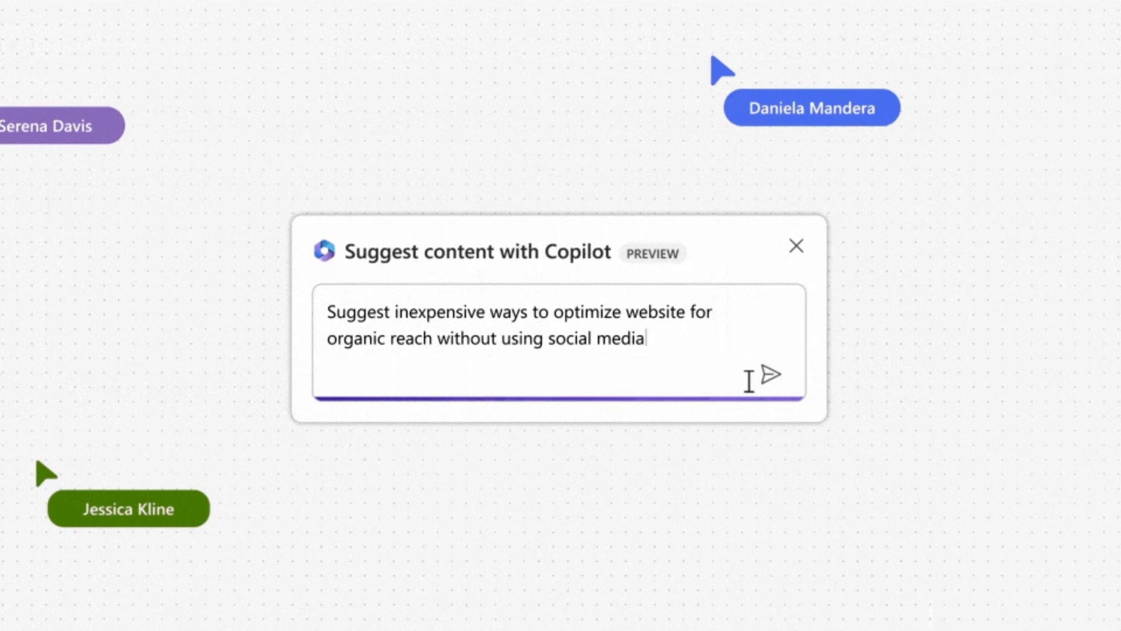
pyautogui.click(769, 375)
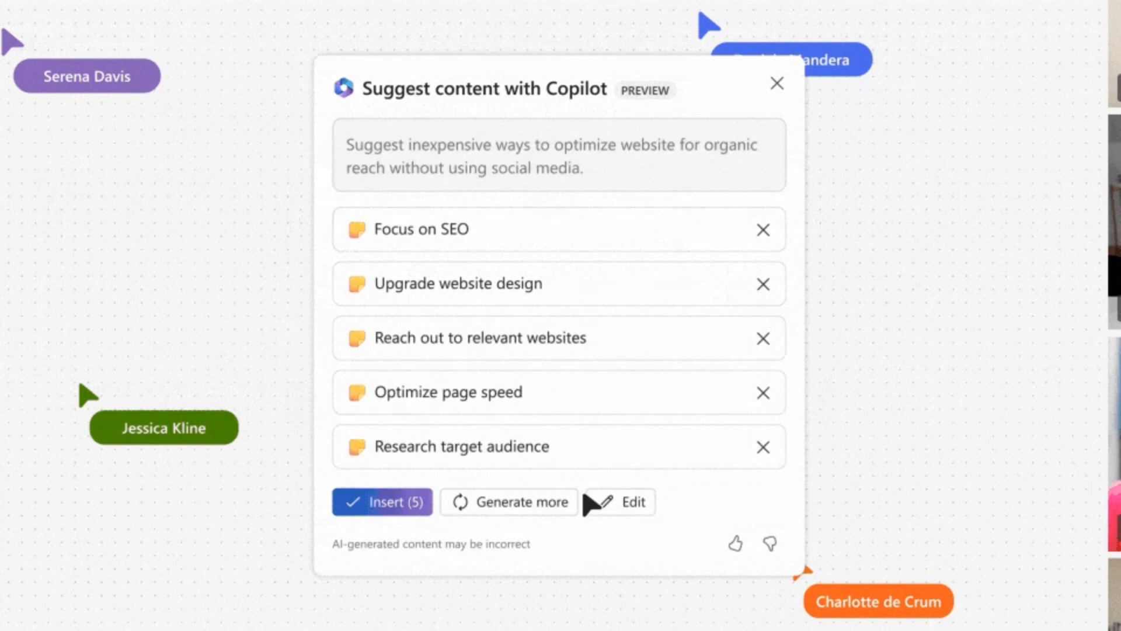
pyautogui.click(519, 502)
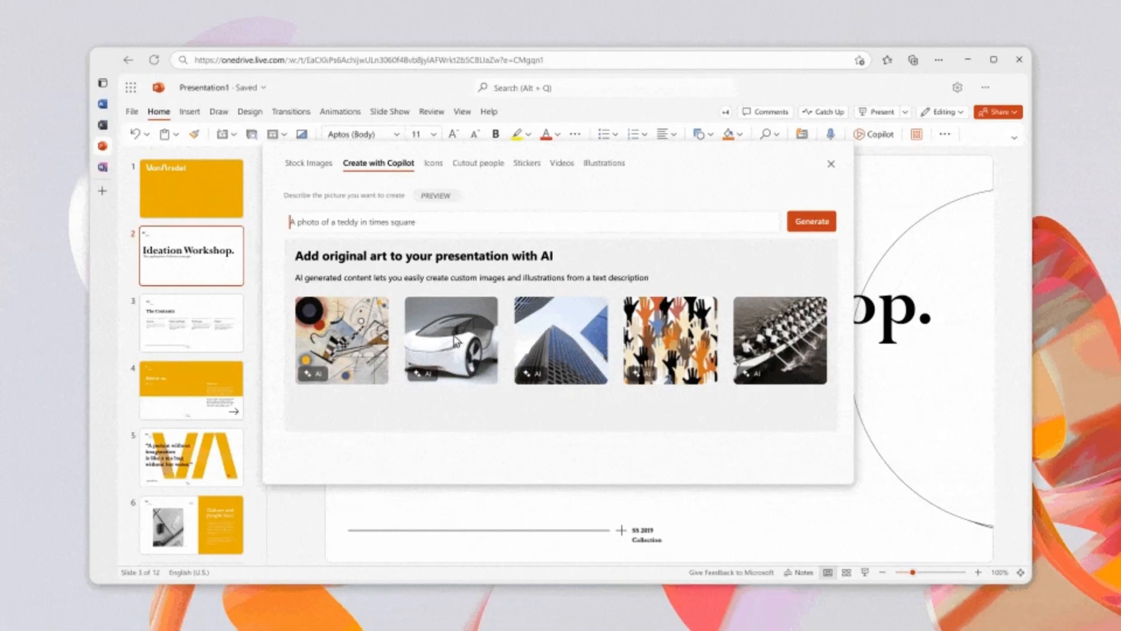
# Describe a black-and-white bulletin board, generate images, and insert the first onto the slide
pyautogui.write('bulletin board showing')
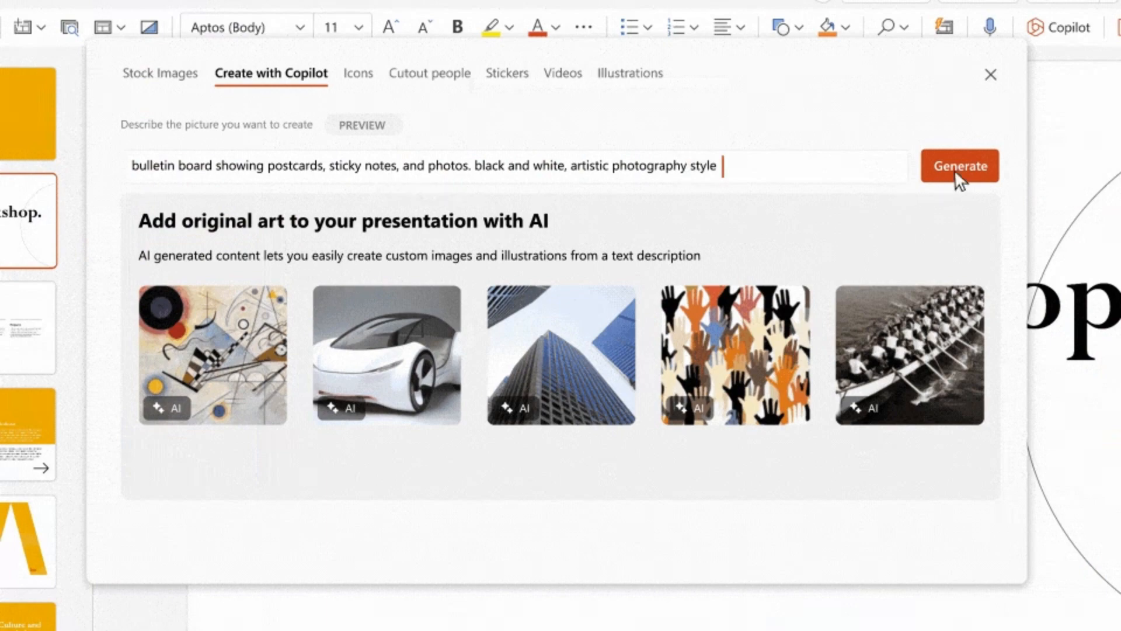
pyautogui.click(960, 165)
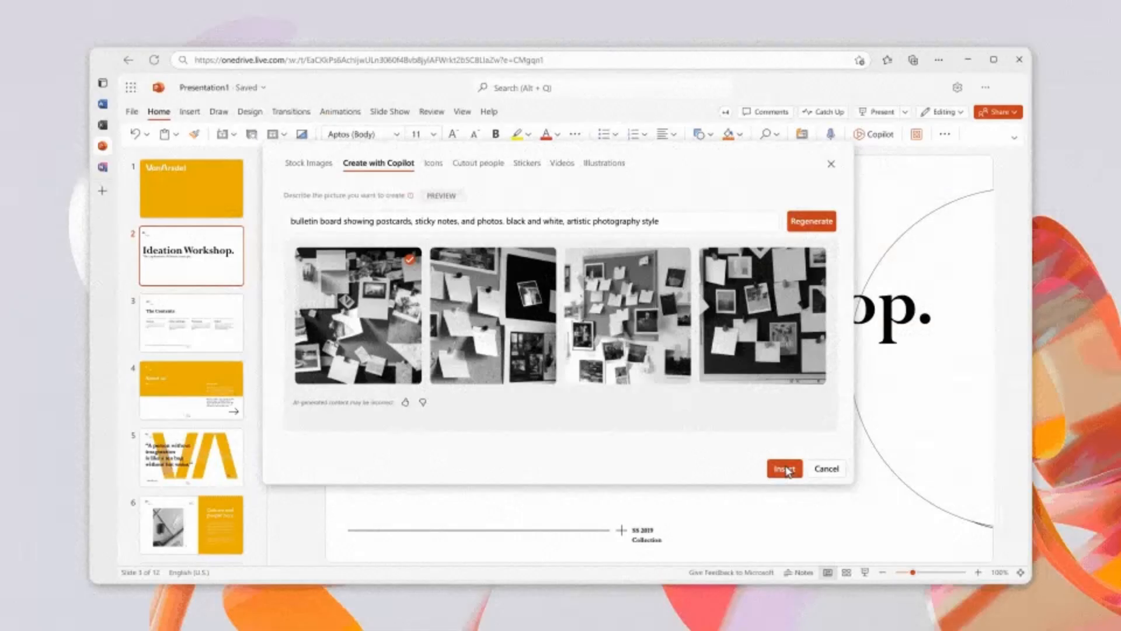
pyautogui.click(784, 469)
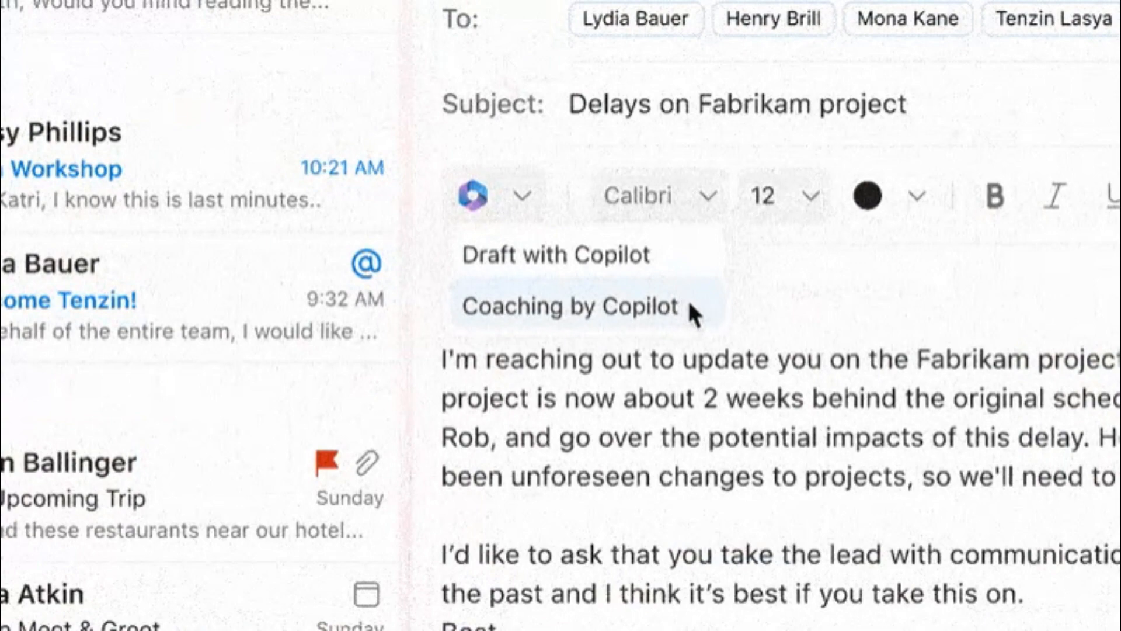
# Run Coaching by Copilot on the Fabrikam email and view its Tone and Clarity feedback
pyautogui.click(572, 307)
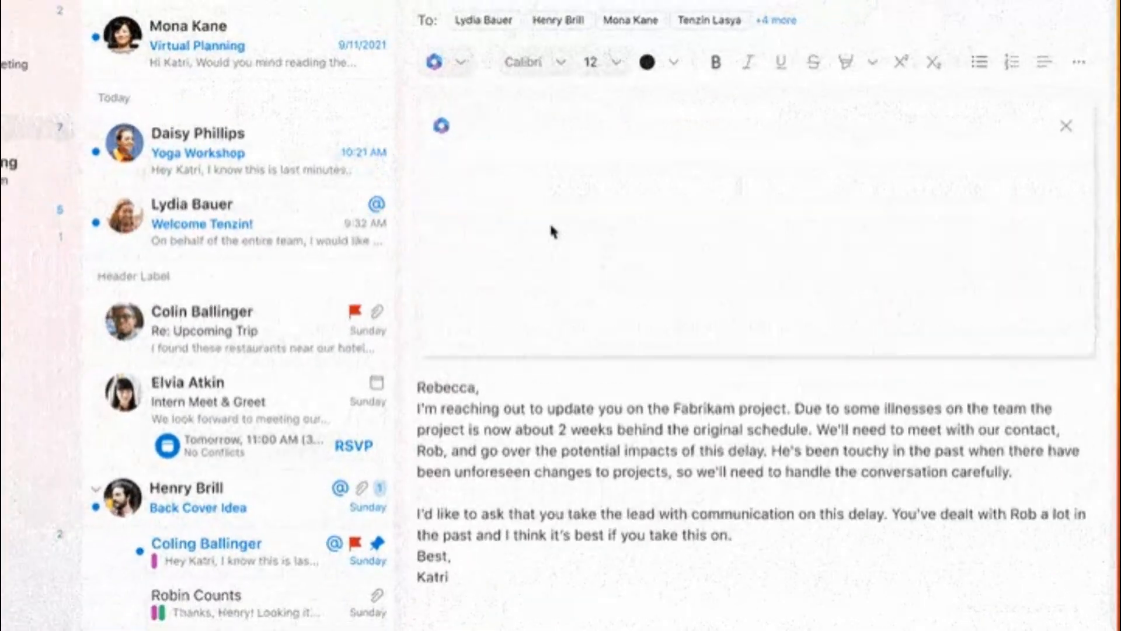
pyautogui.click(443, 128)
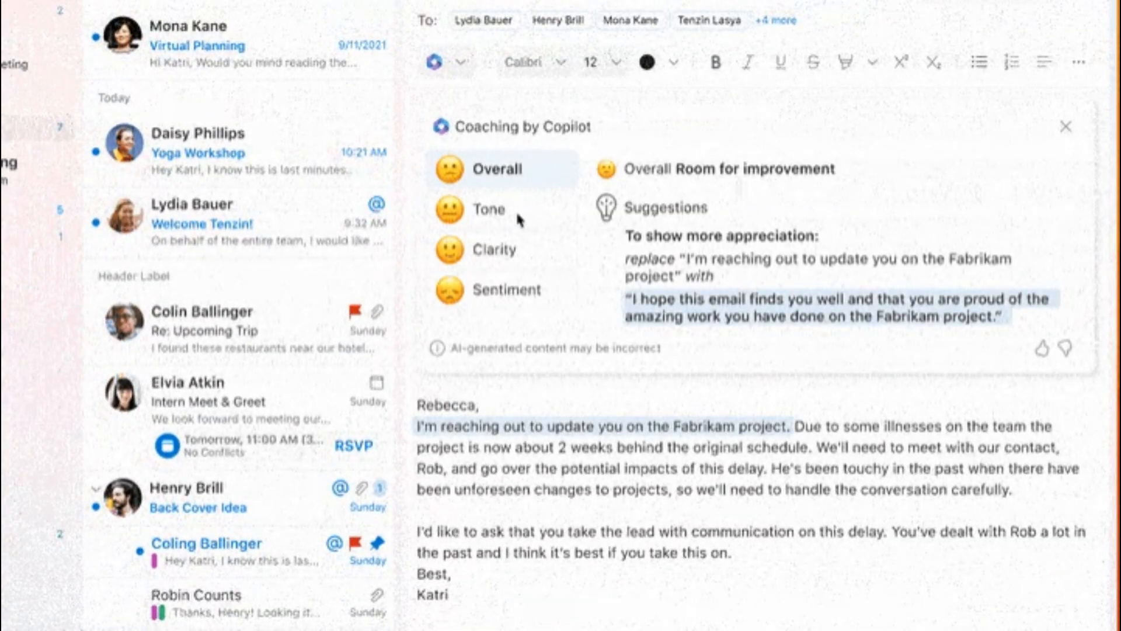
pyautogui.click(487, 209)
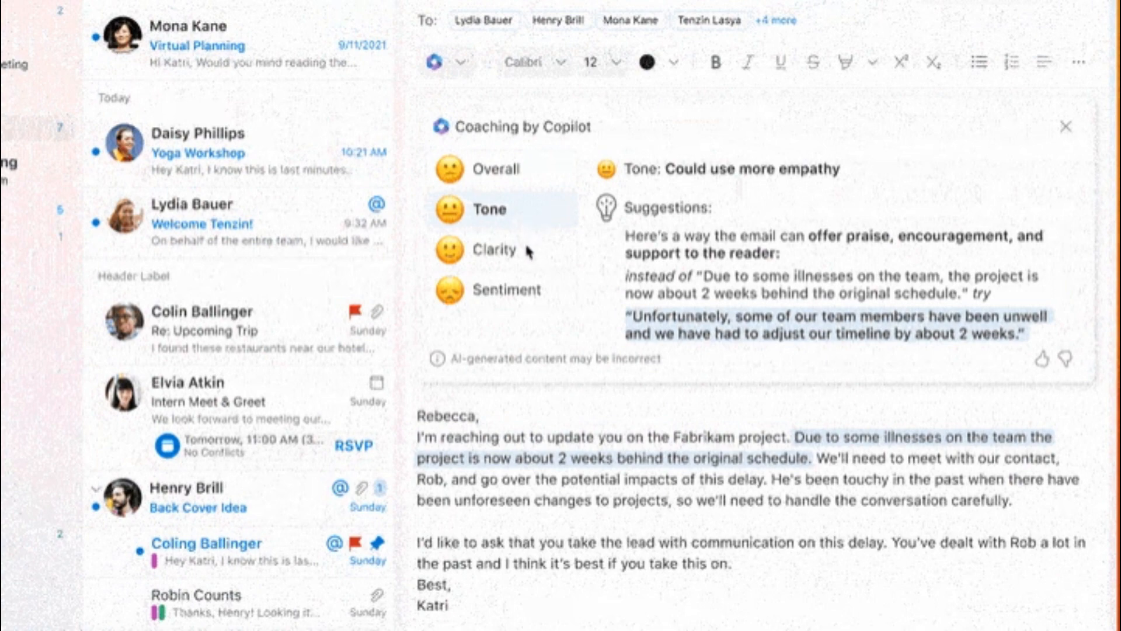
pyautogui.click(495, 250)
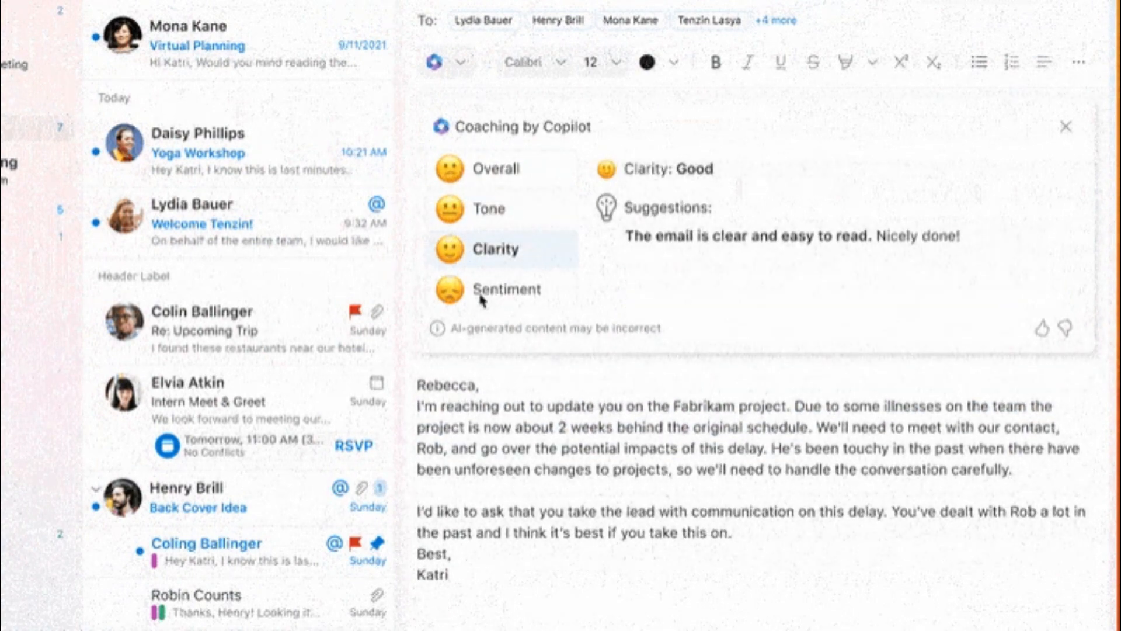